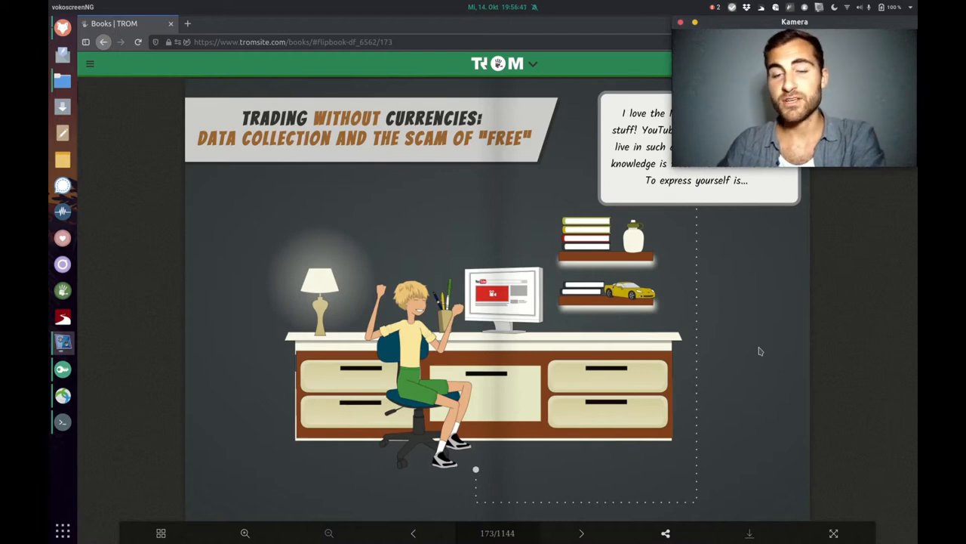
Step: Page forward through pages 173 and 175 to page 177 on the 'free' deception
{"action": "left_click", "coordinate": [580, 533]}
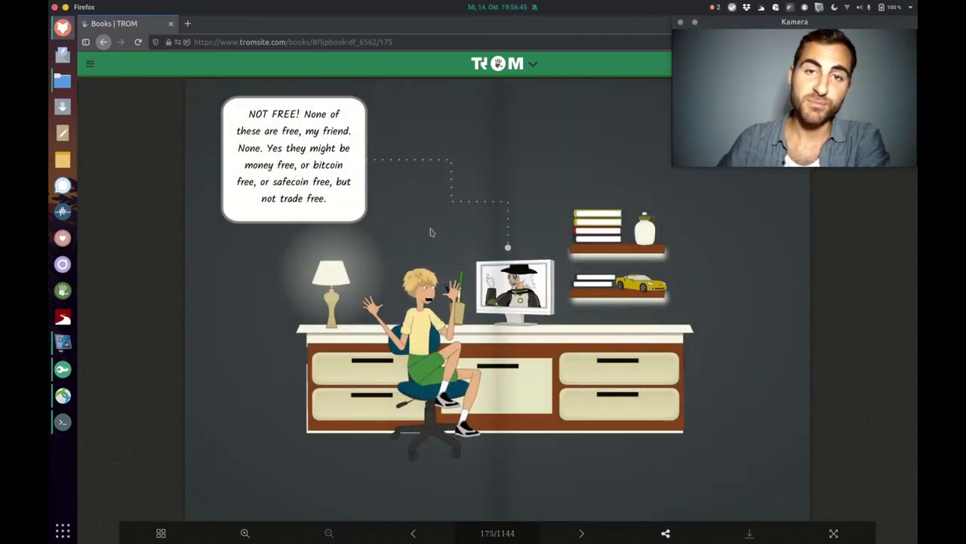
{"action": "mouse_move", "coordinate": [623, 243]}
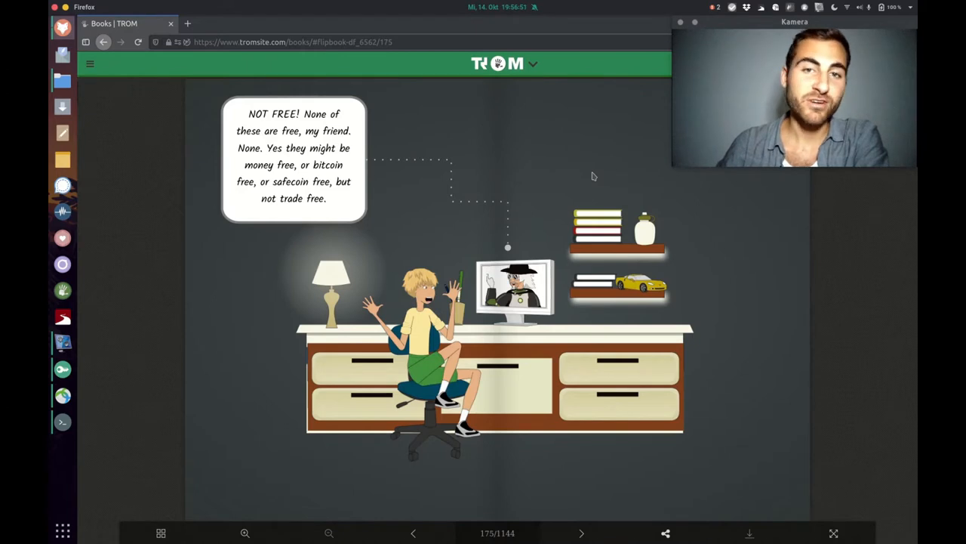
{"action": "left_click", "coordinate": [580, 533]}
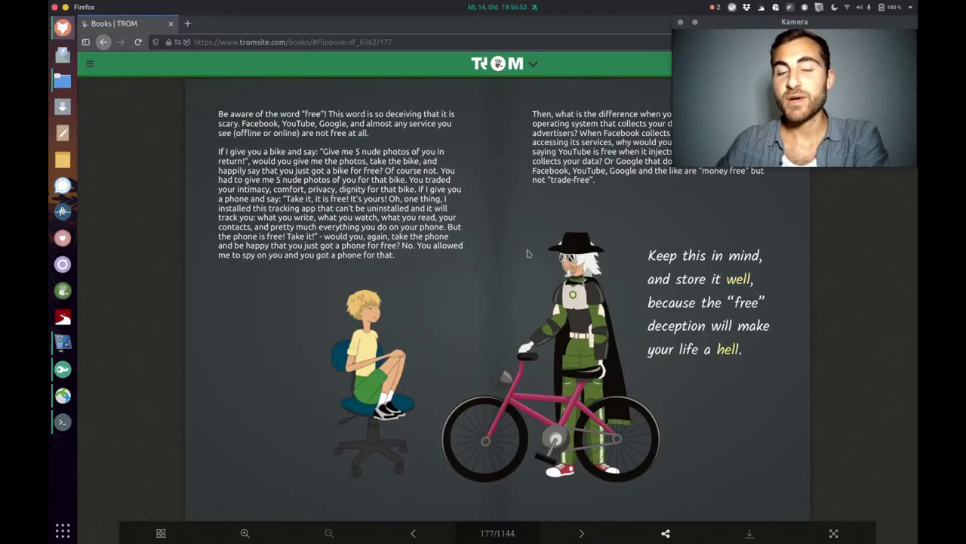
{"action": "mouse_move", "coordinate": [515, 256]}
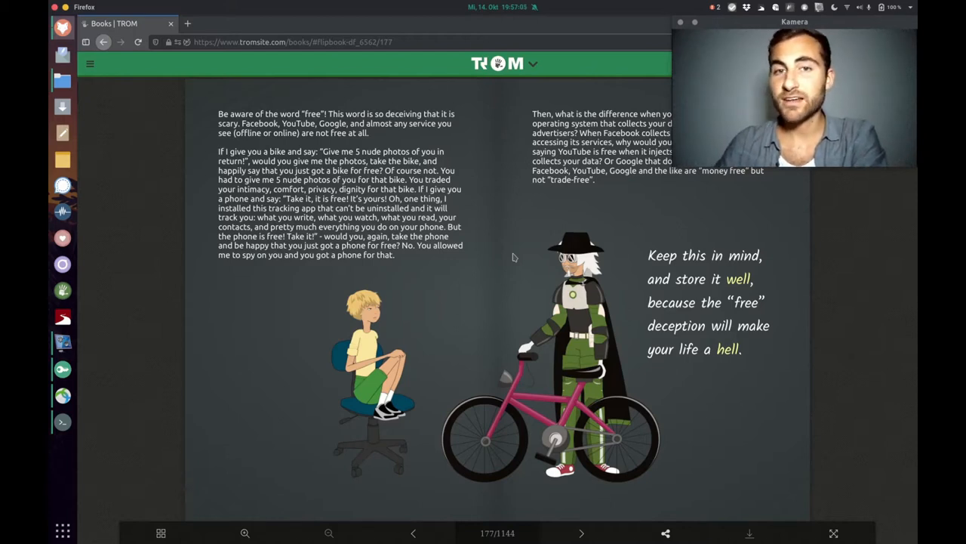
{"action": "mouse_move", "coordinate": [524, 300]}
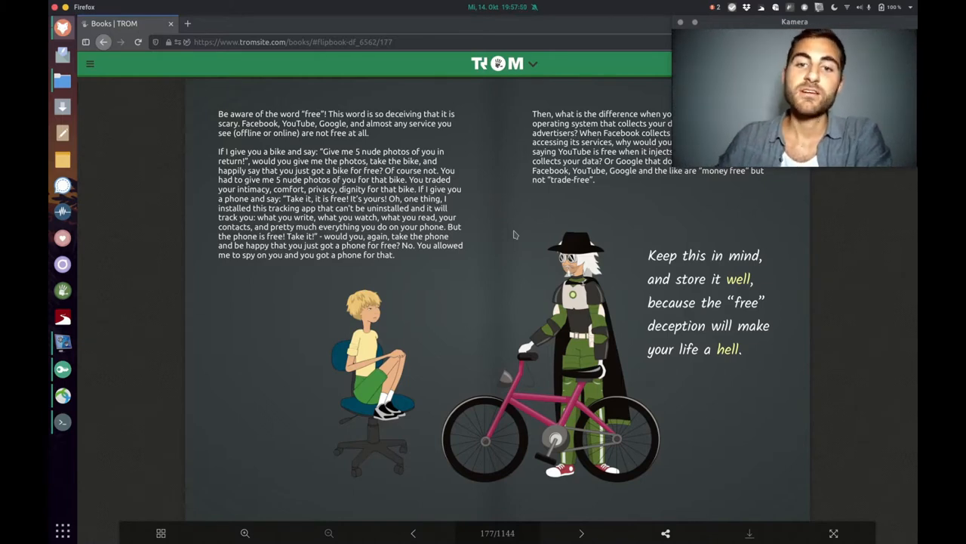
{"action": "mouse_move", "coordinate": [569, 217]}
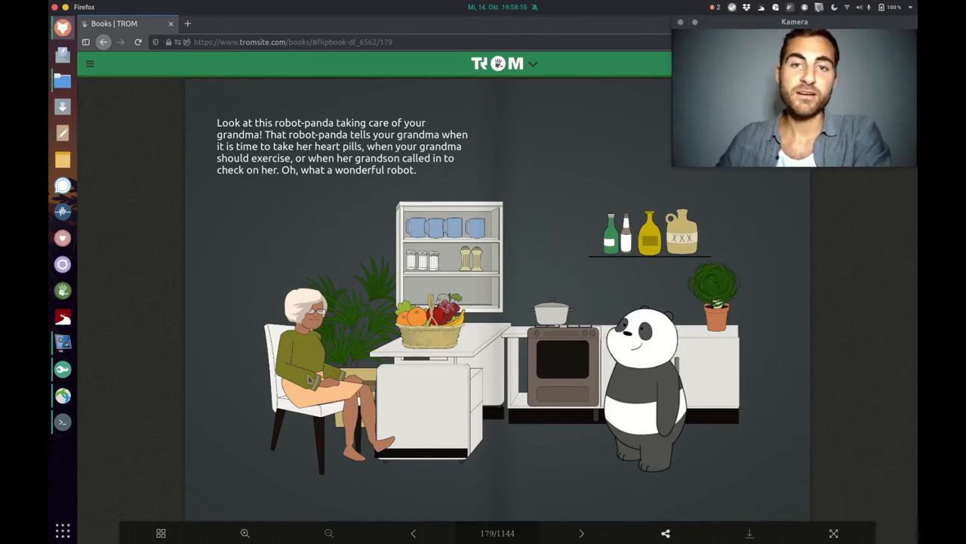
{"action": "mouse_move", "coordinate": [555, 178]}
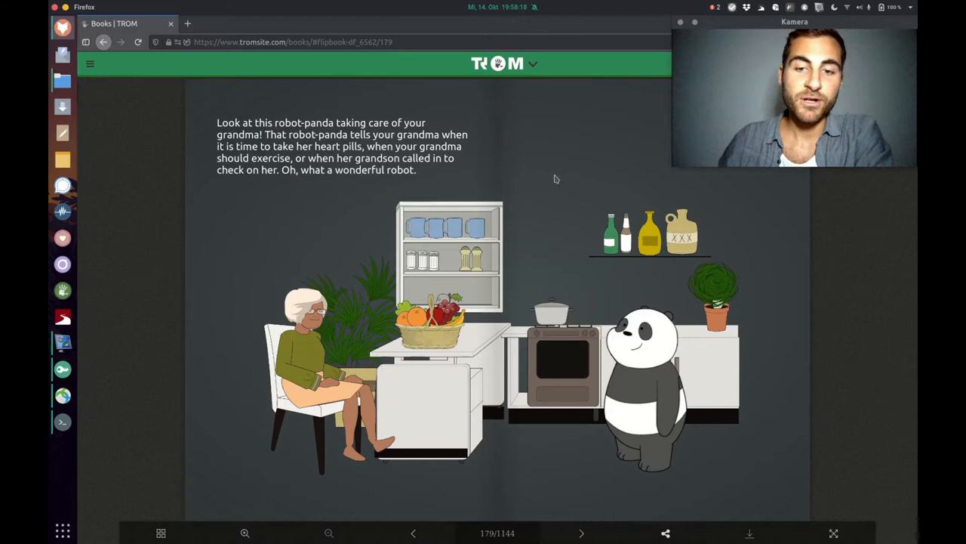
Step: Turn to page 181, revealing the robot-panda as a data-collecting charlatan
{"action": "left_click", "coordinate": [582, 532]}
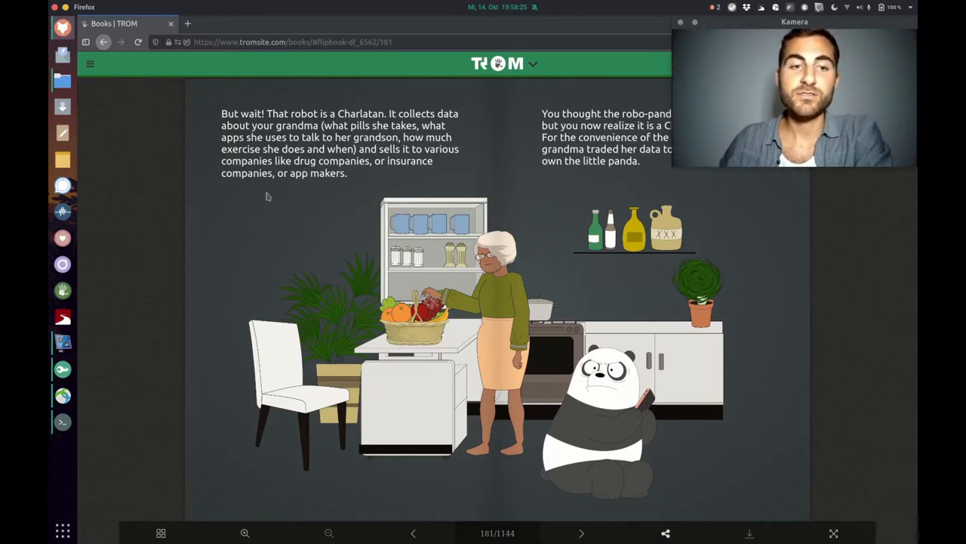
{"action": "mouse_move", "coordinate": [650, 281]}
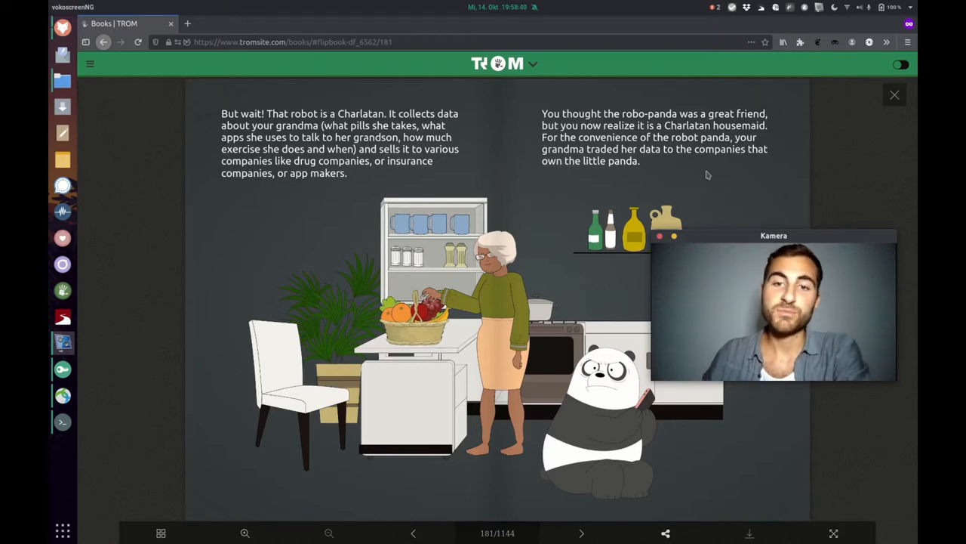
{"action": "mouse_move", "coordinate": [734, 179]}
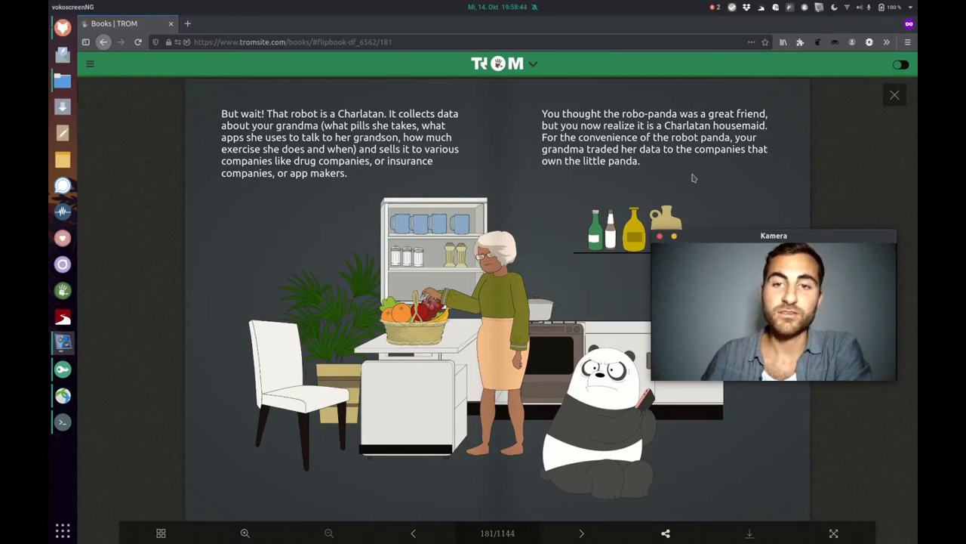
{"action": "mouse_move", "coordinate": [759, 179]}
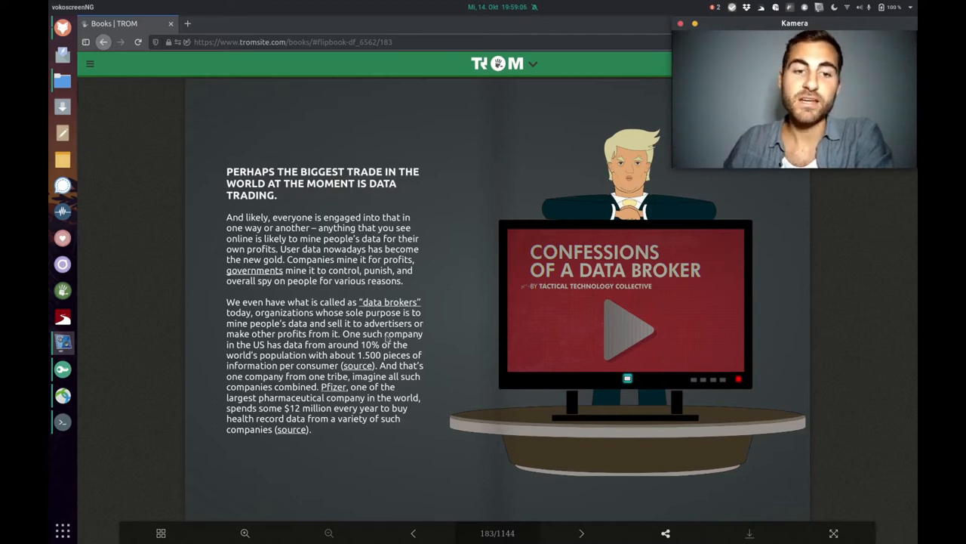
{"action": "mouse_move", "coordinate": [772, 316]}
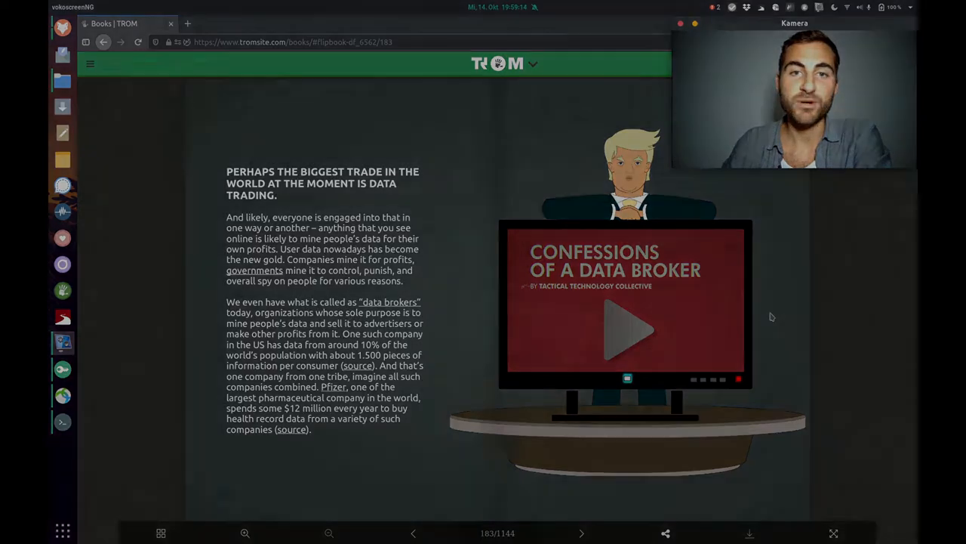
Step: Page through data collection, dating, browser history and Trackography spreads to page 193
{"action": "left_click", "coordinate": [581, 533]}
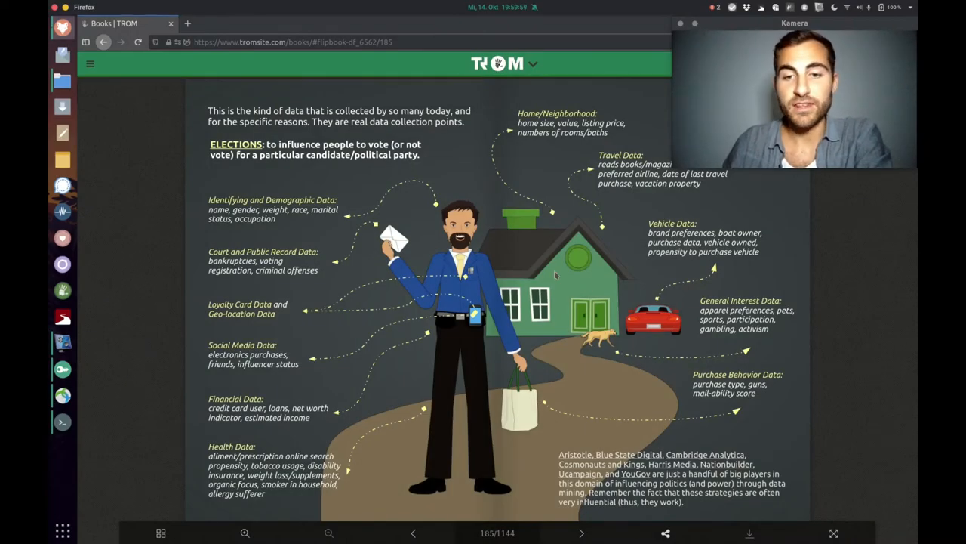
{"action": "mouse_move", "coordinate": [682, 324]}
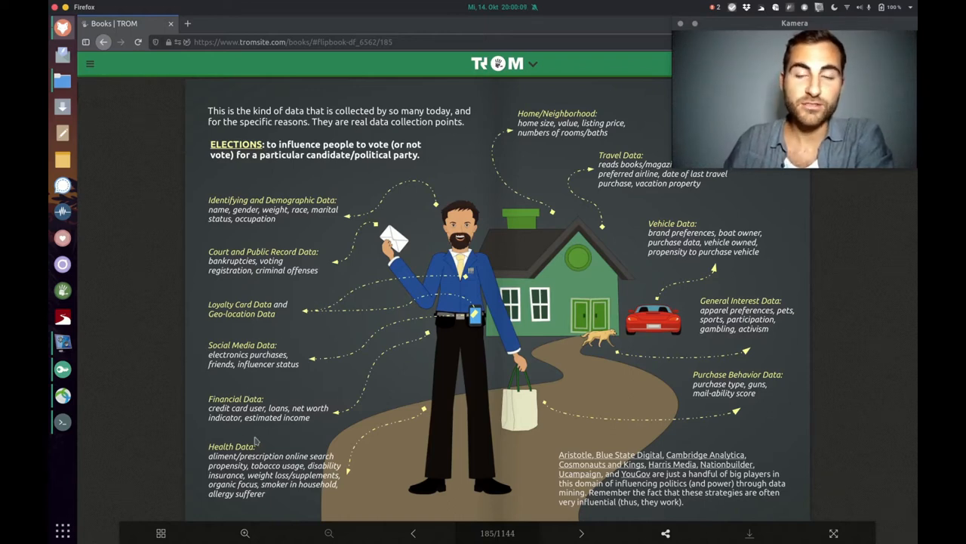
{"action": "mouse_move", "coordinate": [380, 373]}
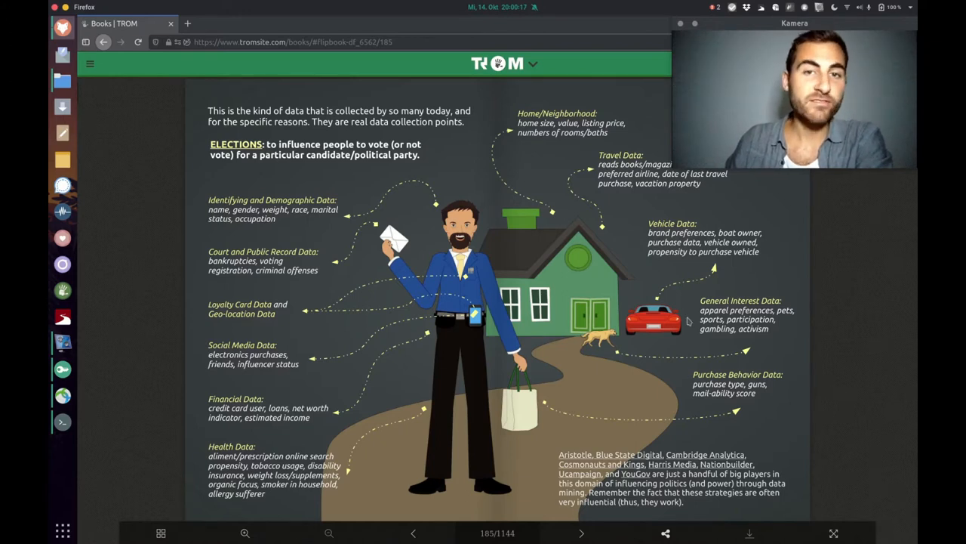
{"action": "left_click", "coordinate": [581, 533]}
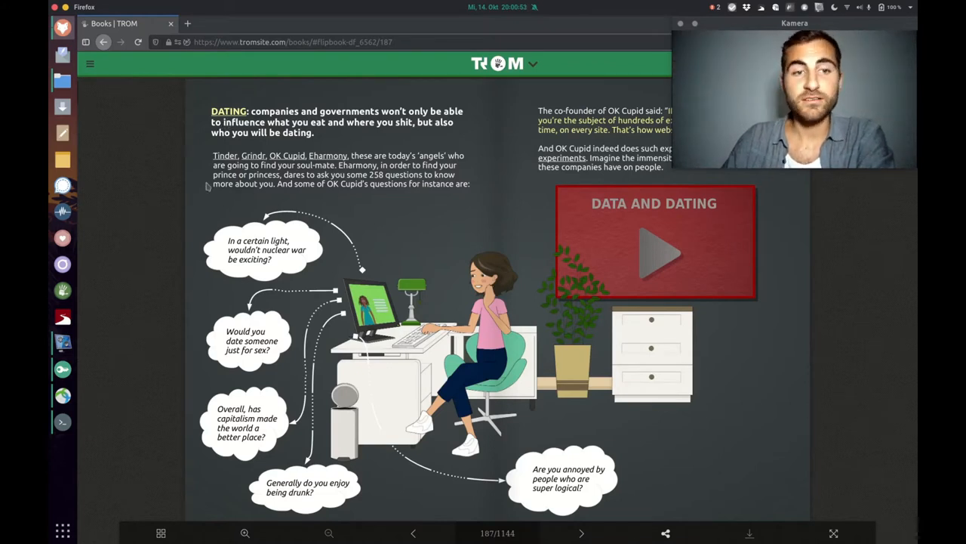
{"action": "left_click", "coordinate": [580, 532]}
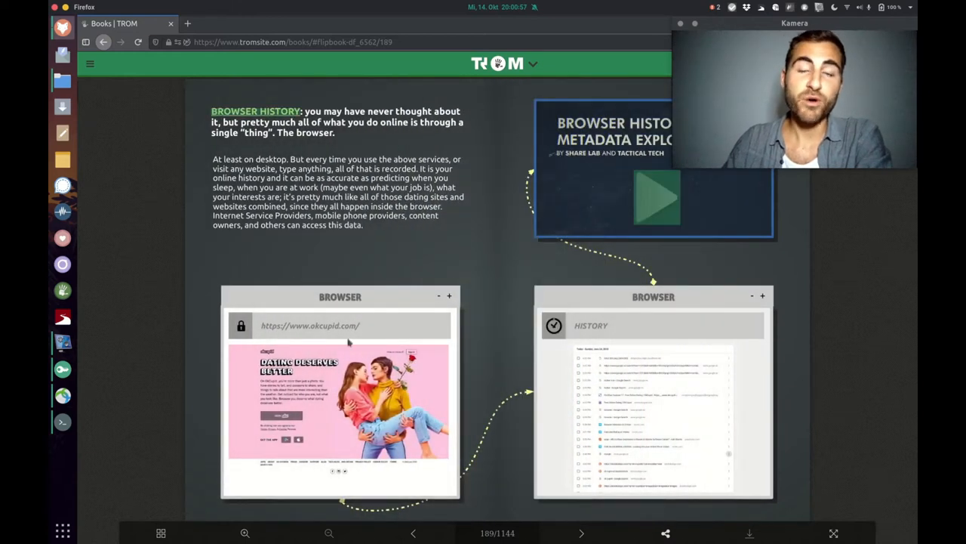
{"action": "left_click", "coordinate": [582, 533]}
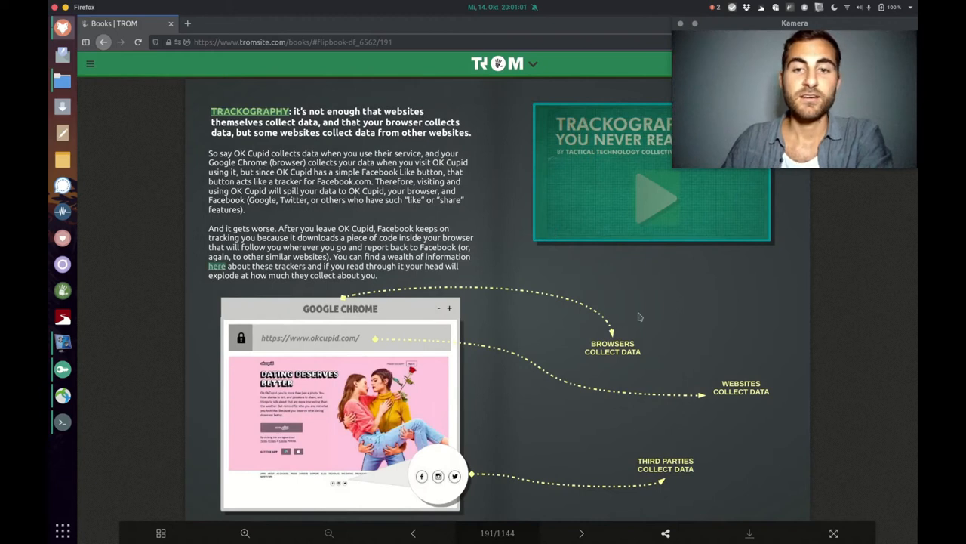
{"action": "left_click", "coordinate": [580, 533]}
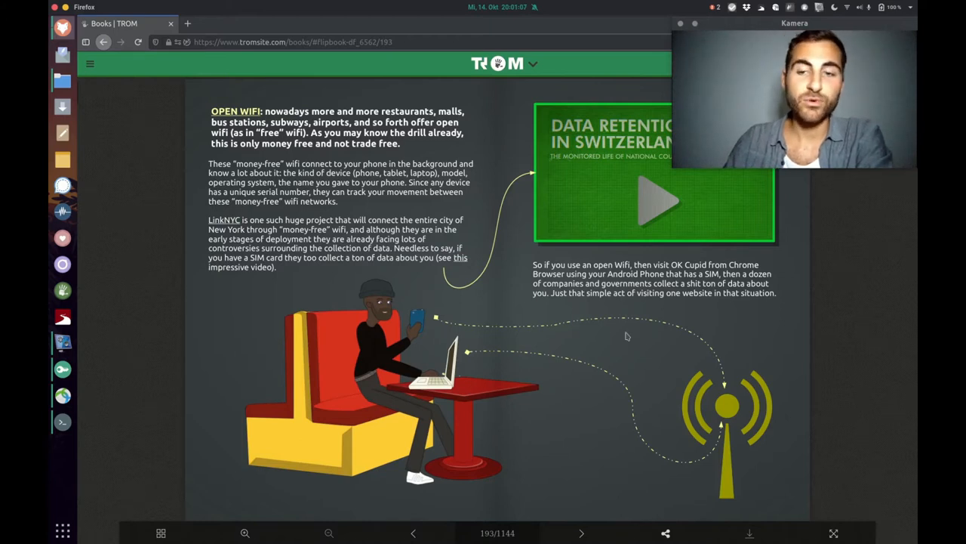
Step: Page past the page 195 metadata comic to page 197 on WhatsApp metadata
{"action": "left_click", "coordinate": [580, 533]}
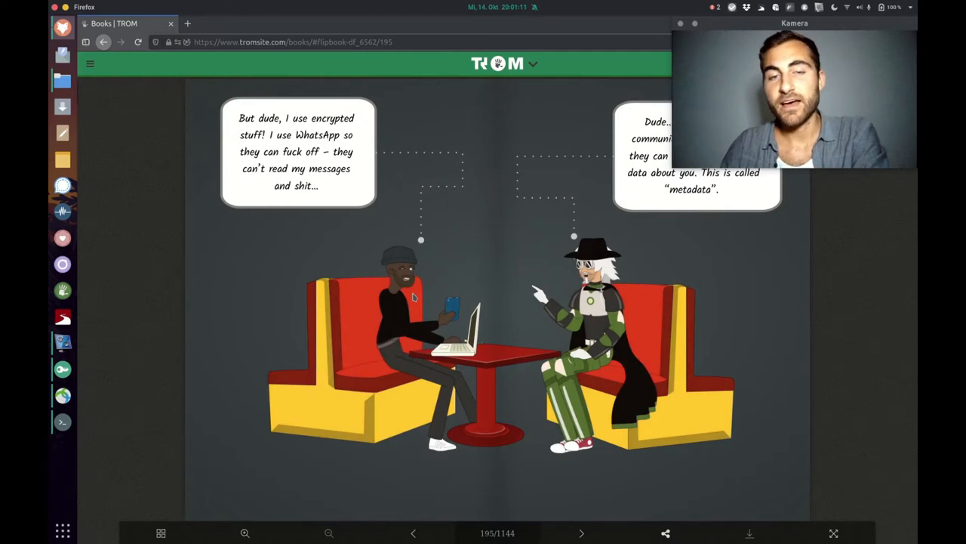
{"action": "mouse_move", "coordinate": [369, 261]}
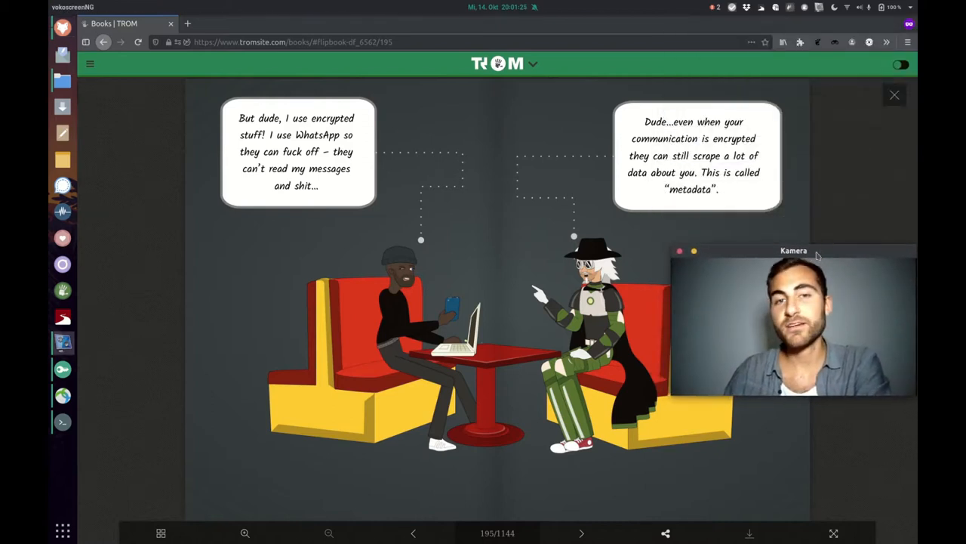
{"action": "mouse_move", "coordinate": [766, 228]}
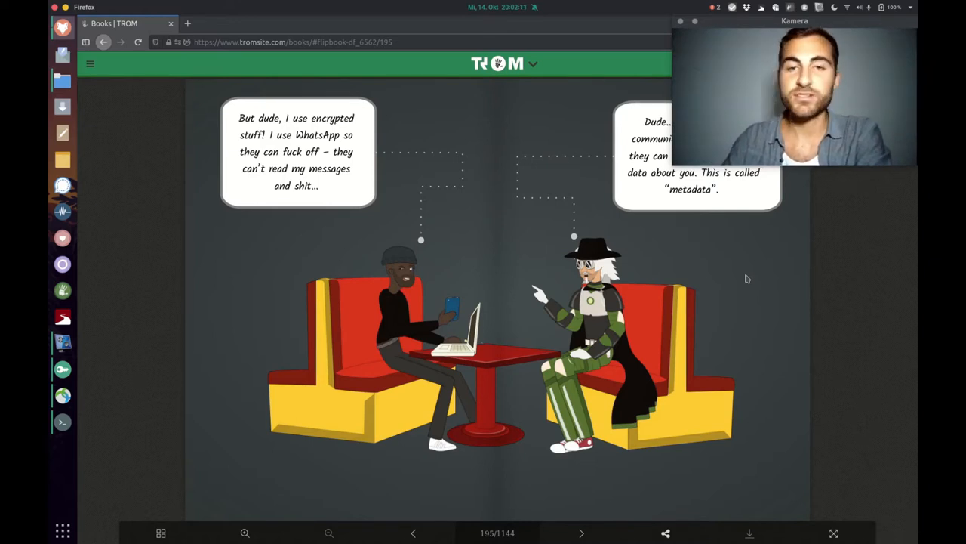
{"action": "left_click", "coordinate": [581, 533]}
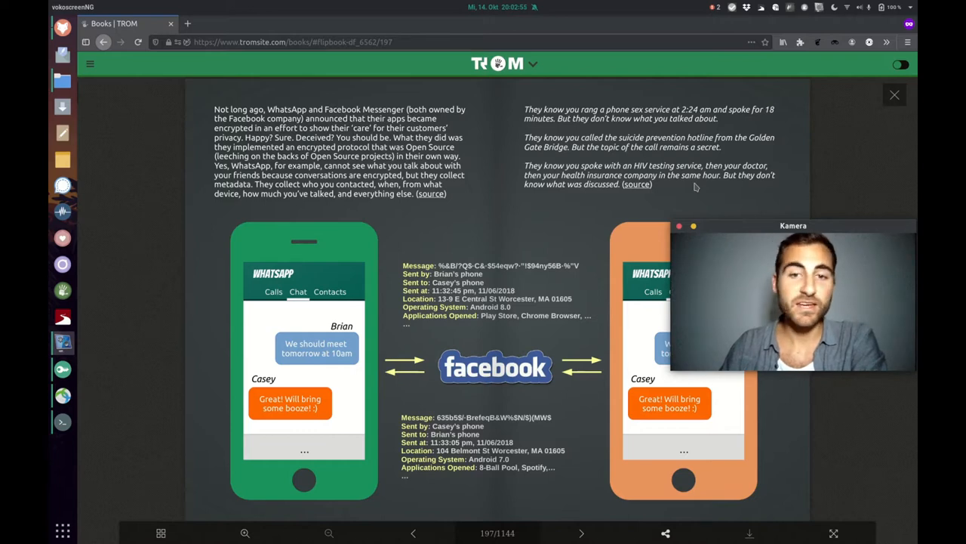
Step: Turn to page 199 on WhatsApp's data policy and a metadata investigation video
{"action": "left_click", "coordinate": [582, 533]}
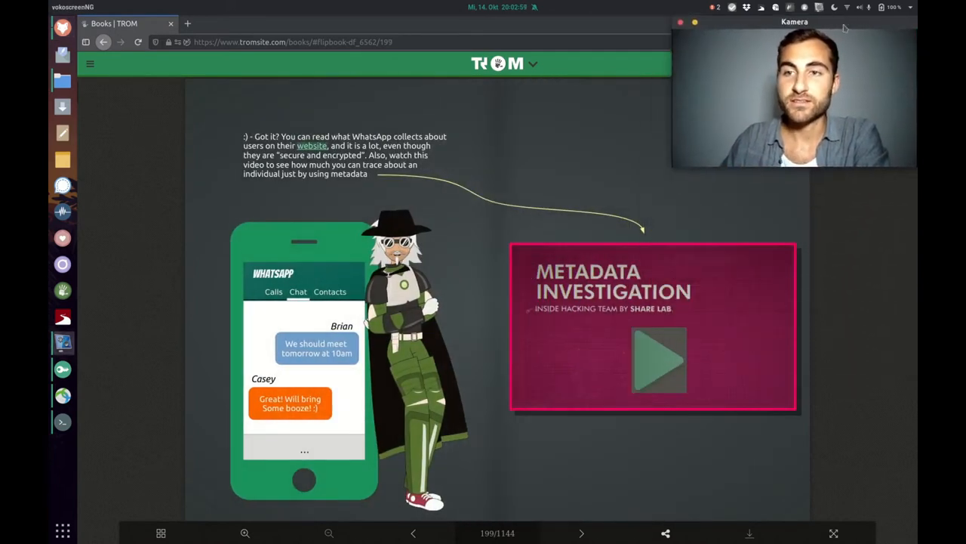
{"action": "mouse_move", "coordinate": [658, 360]}
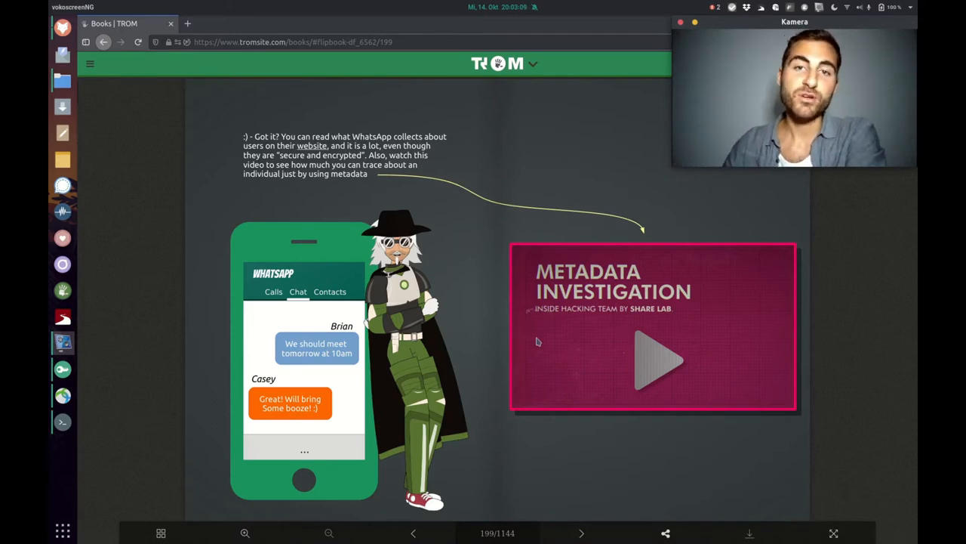
{"action": "mouse_move", "coordinate": [715, 275]}
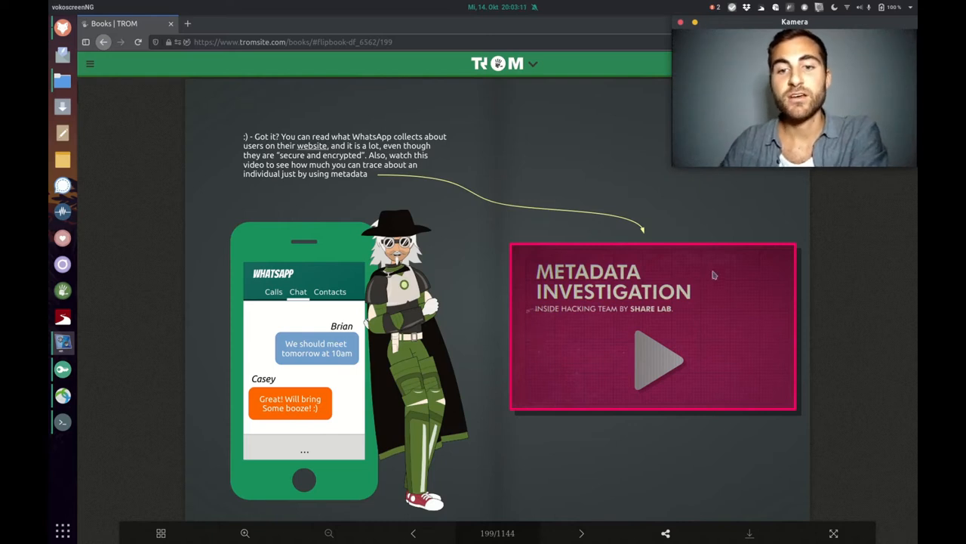
{"action": "mouse_move", "coordinate": [661, 371]}
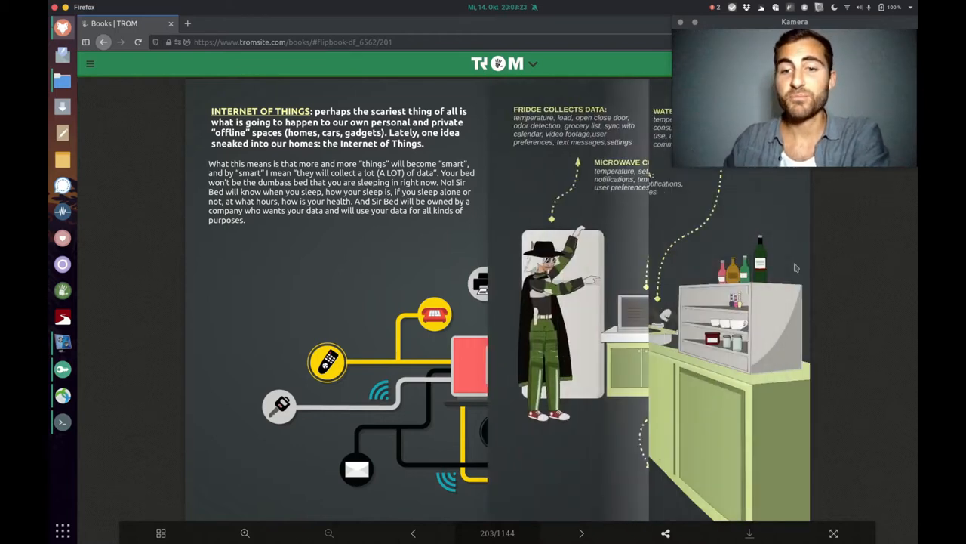
Step: Page through the kitchen, bathroom, bedroom and CCTV spreads to page 215
{"action": "left_click", "coordinate": [582, 533]}
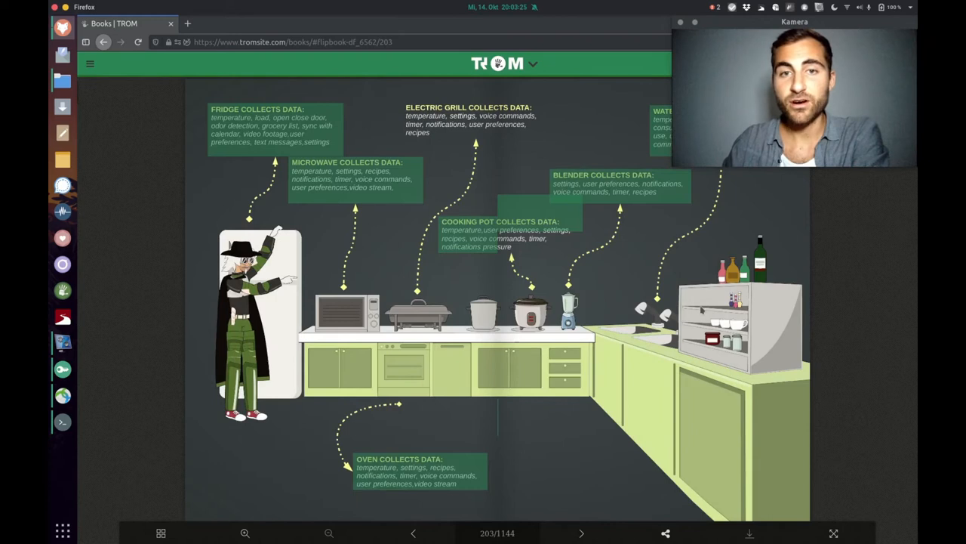
{"action": "left_click", "coordinate": [581, 533]}
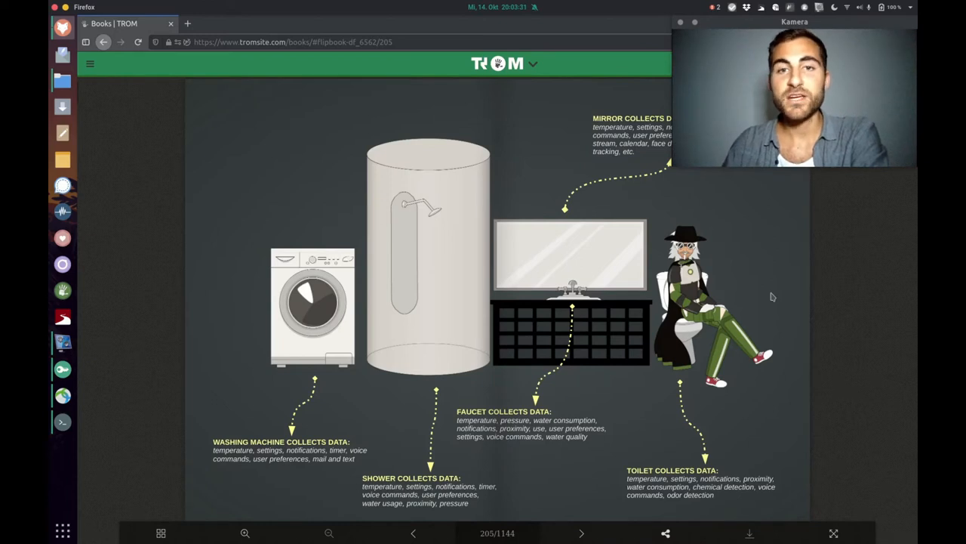
{"action": "left_click", "coordinate": [580, 532]}
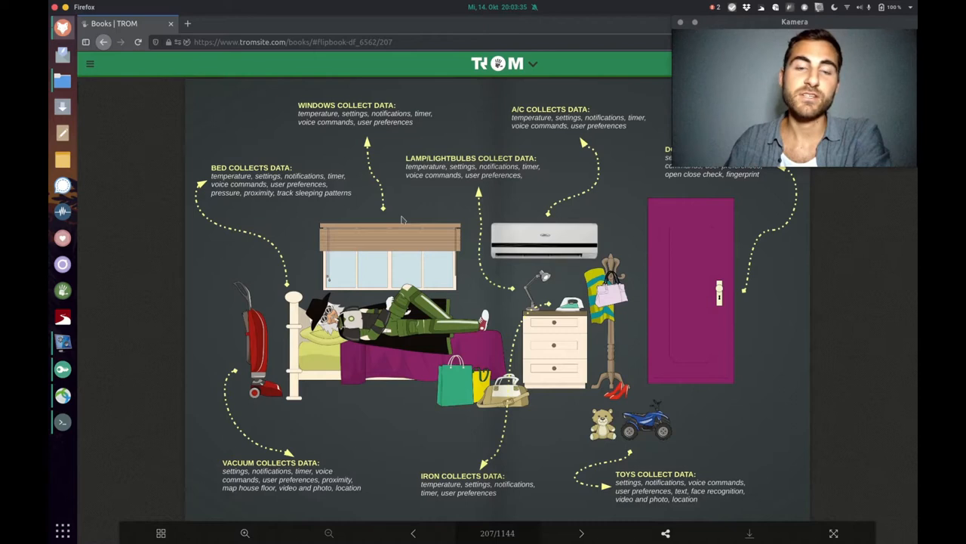
{"action": "mouse_move", "coordinate": [395, 367]}
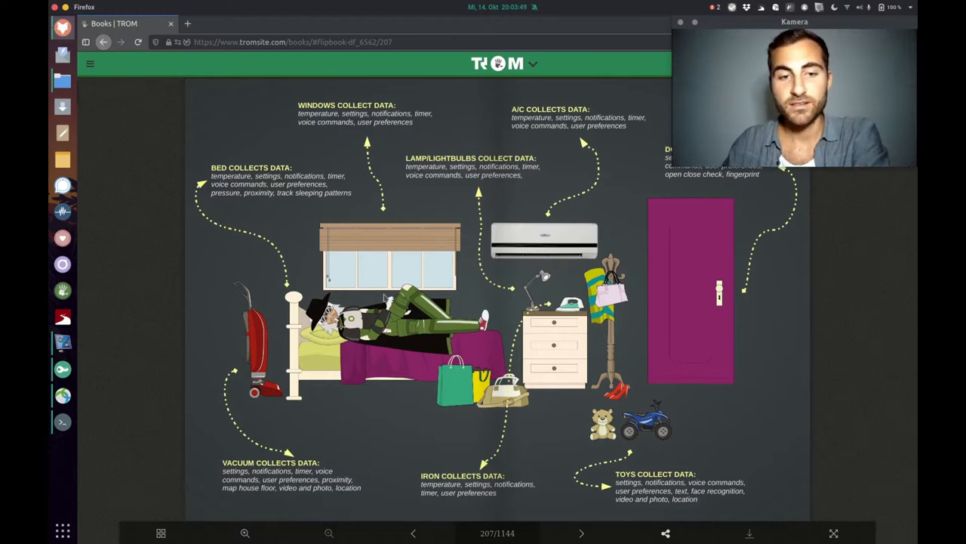
{"action": "left_click", "coordinate": [581, 533]}
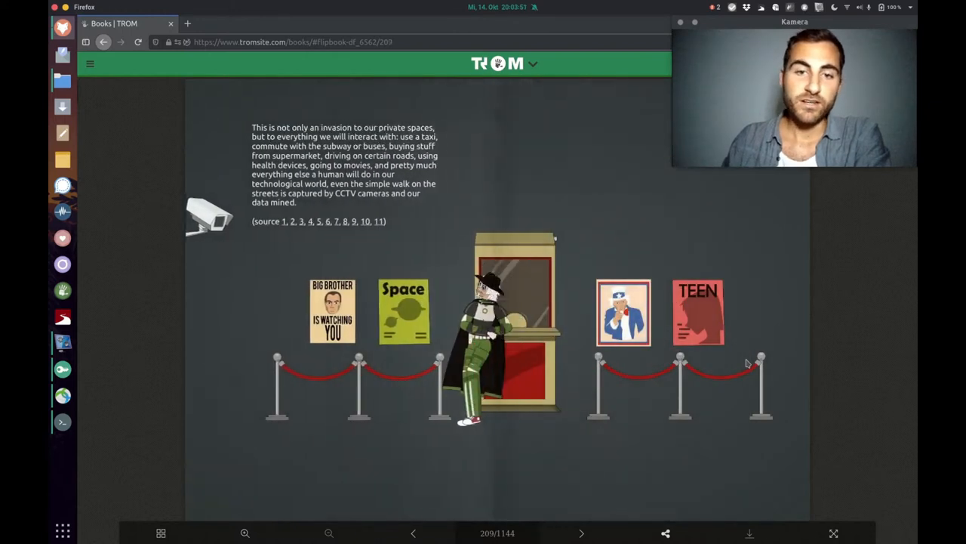
{"action": "mouse_move", "coordinate": [688, 219]}
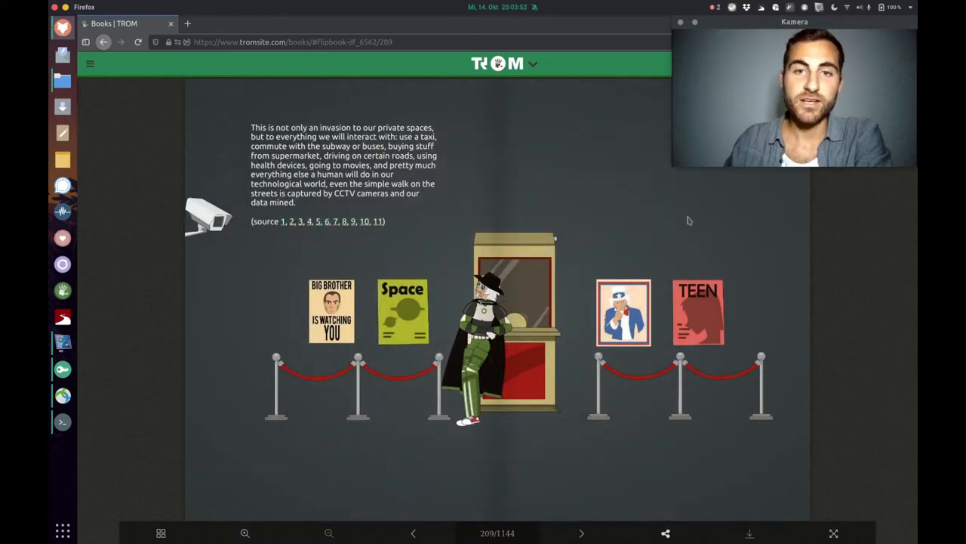
{"action": "left_click", "coordinate": [582, 533]}
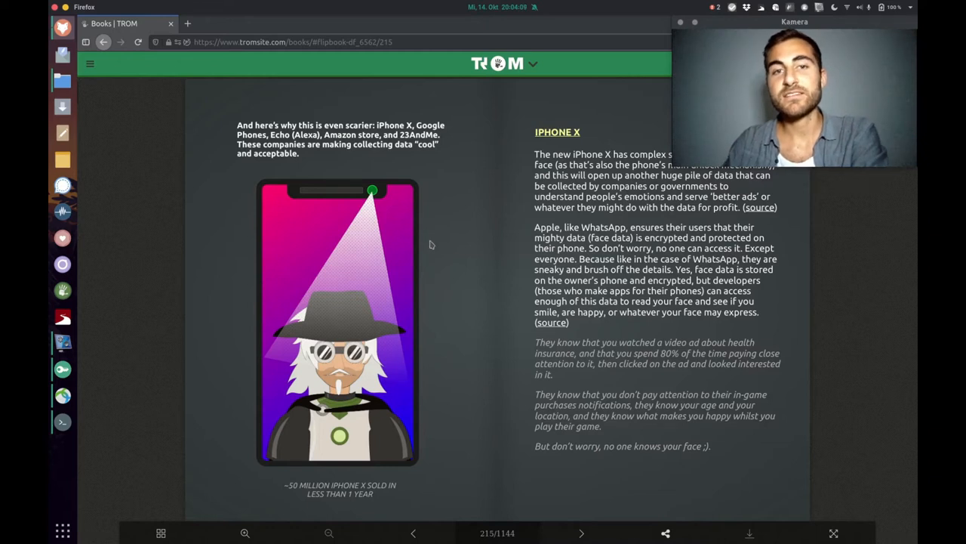
{"action": "mouse_move", "coordinate": [404, 241]}
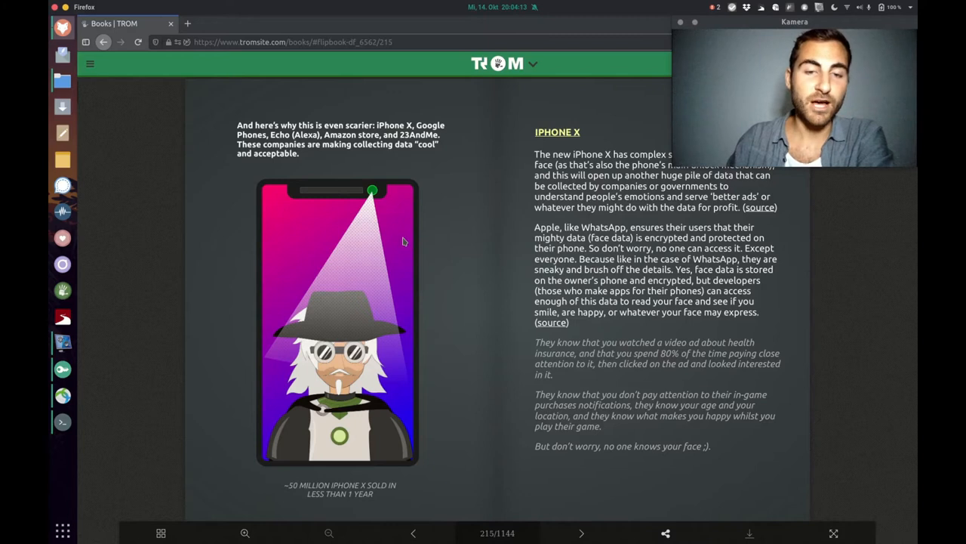
{"action": "mouse_move", "coordinate": [446, 331]}
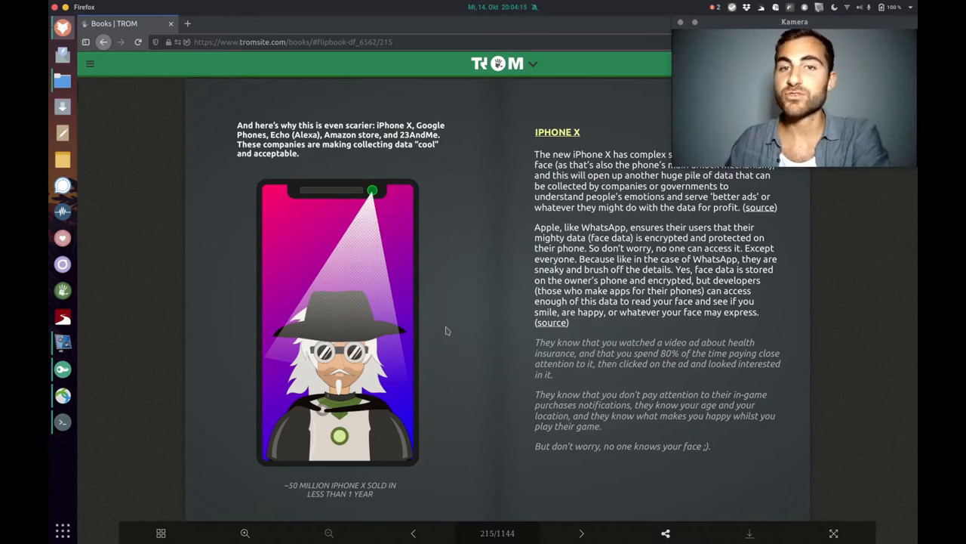
{"action": "mouse_move", "coordinate": [410, 291]}
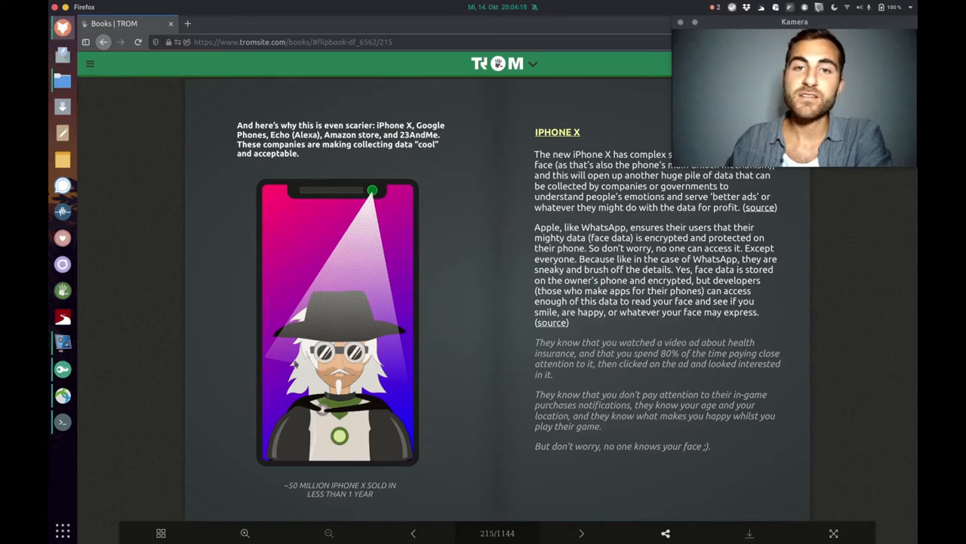
{"action": "mouse_move", "coordinate": [461, 235]}
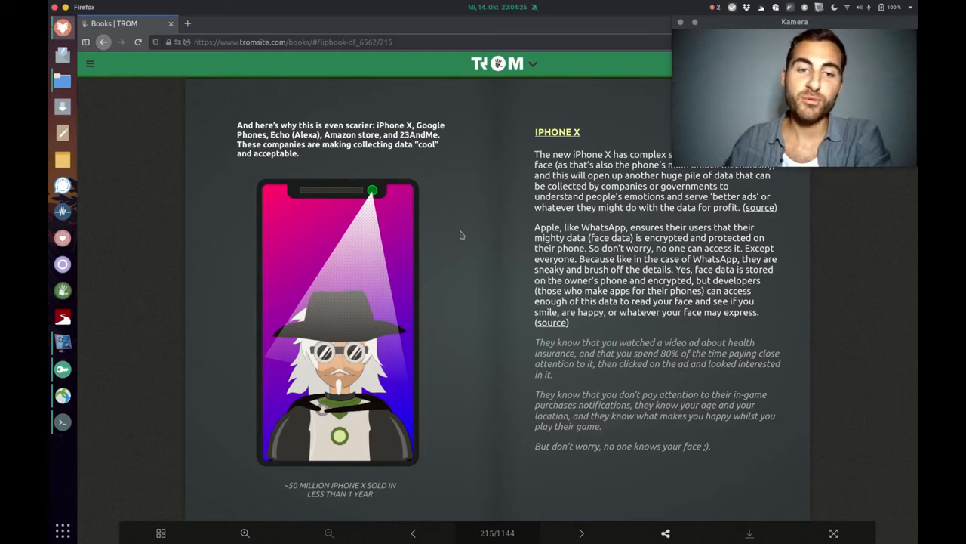
{"action": "mouse_move", "coordinate": [474, 299]}
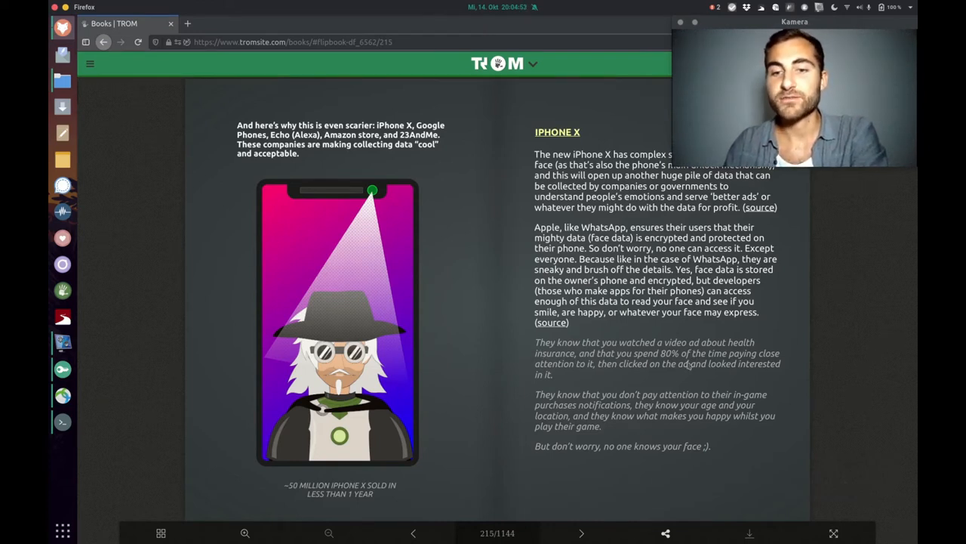
{"action": "mouse_move", "coordinate": [768, 363]}
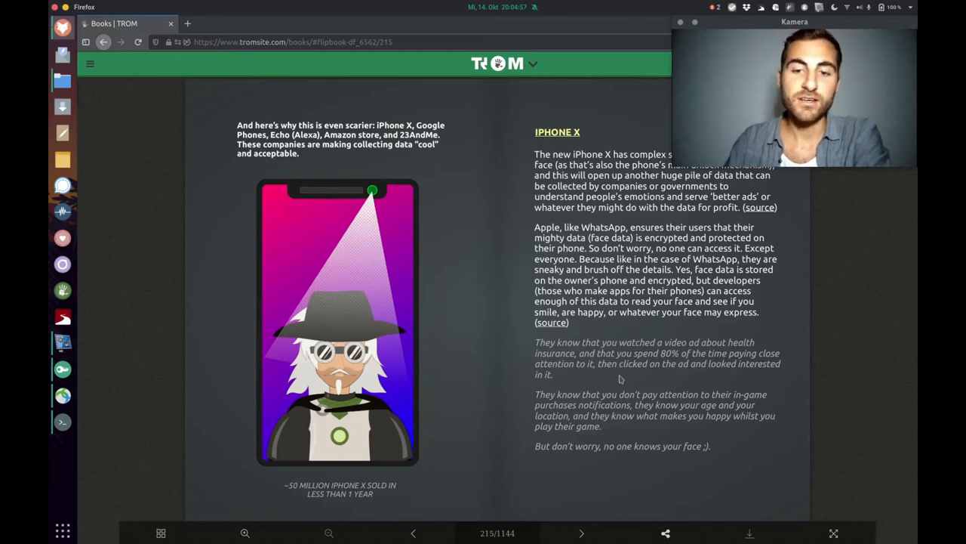
{"action": "mouse_move", "coordinate": [687, 378]}
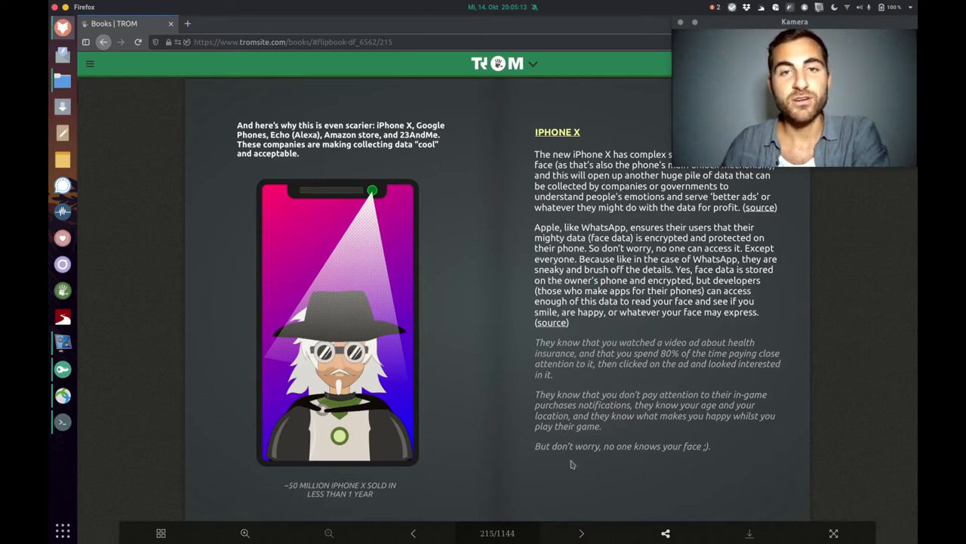
{"action": "mouse_move", "coordinate": [625, 388]}
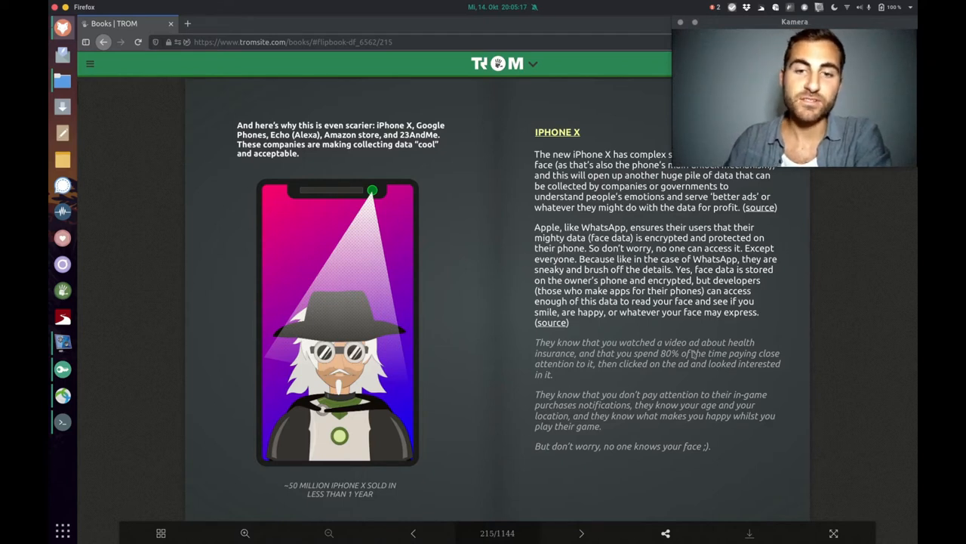
Step: Page past the page 217 Pixel 2 spread to page 219 on Echo and Amazon Go
{"action": "left_click", "coordinate": [581, 533]}
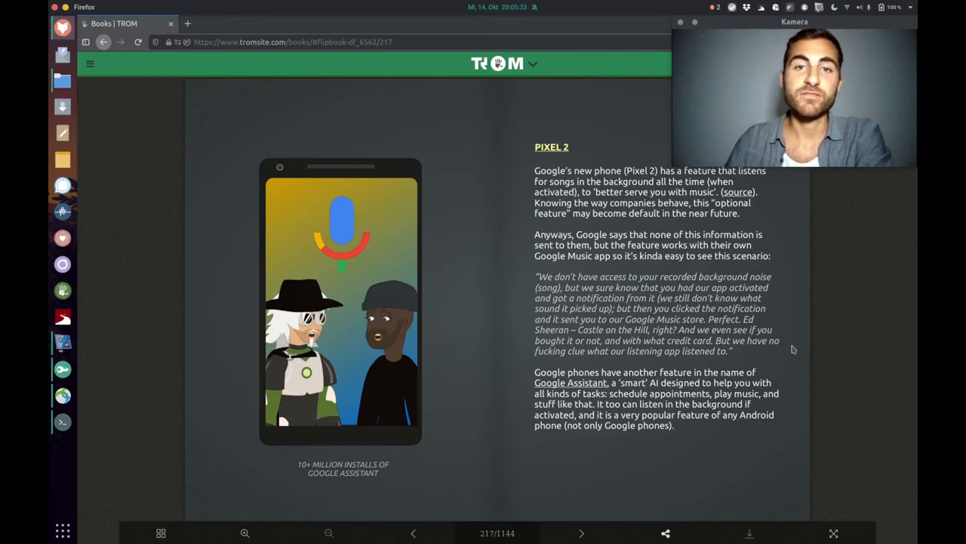
{"action": "left_click", "coordinate": [581, 533]}
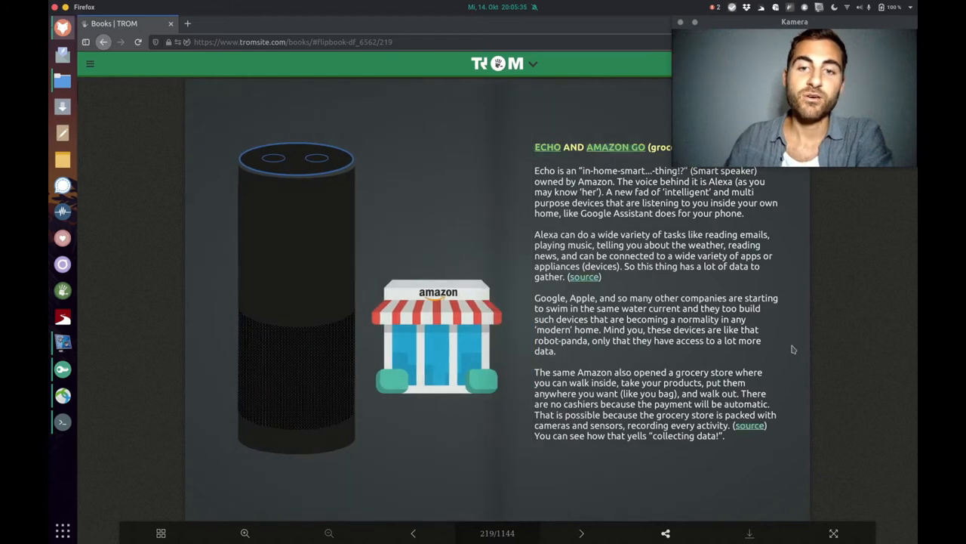
{"action": "mouse_move", "coordinate": [546, 166]}
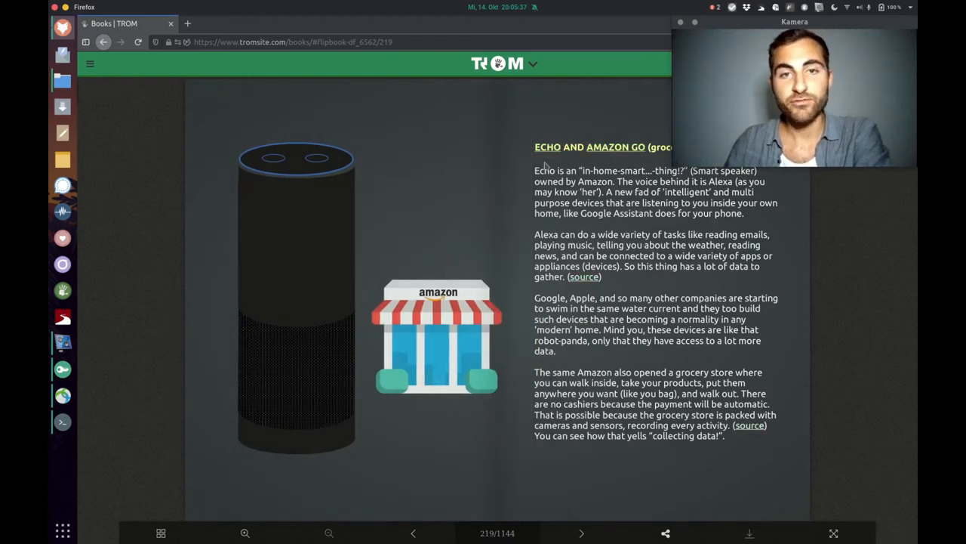
{"action": "mouse_move", "coordinate": [511, 186]}
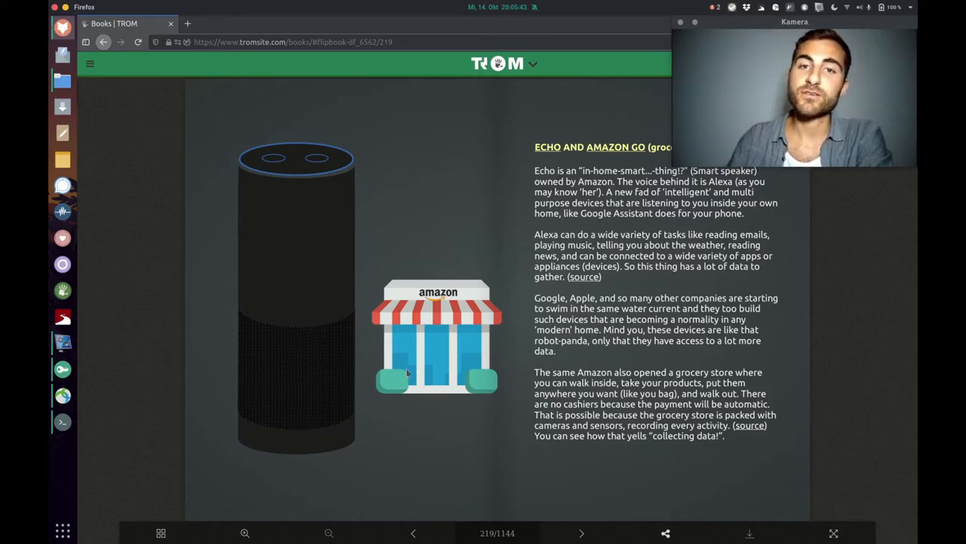
{"action": "mouse_move", "coordinate": [432, 413]}
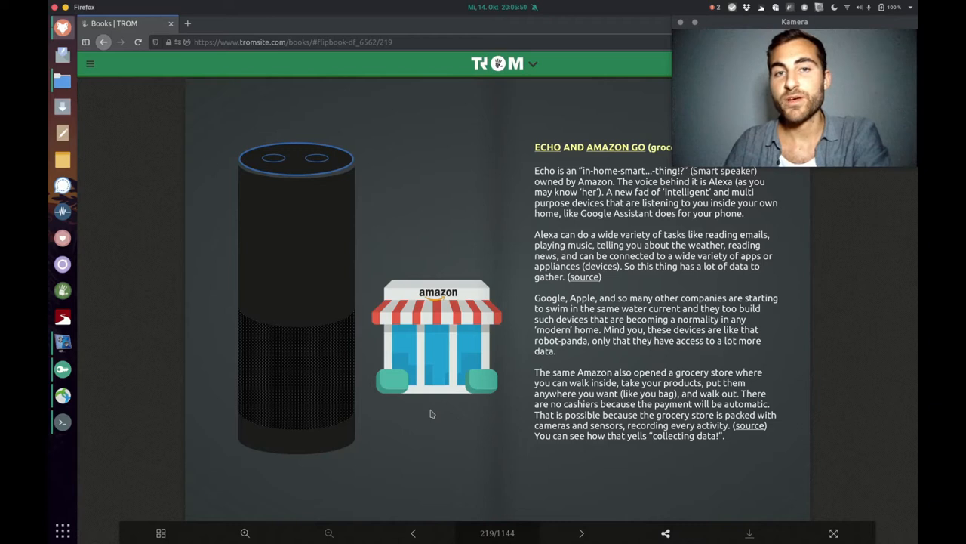
{"action": "mouse_move", "coordinate": [443, 403]}
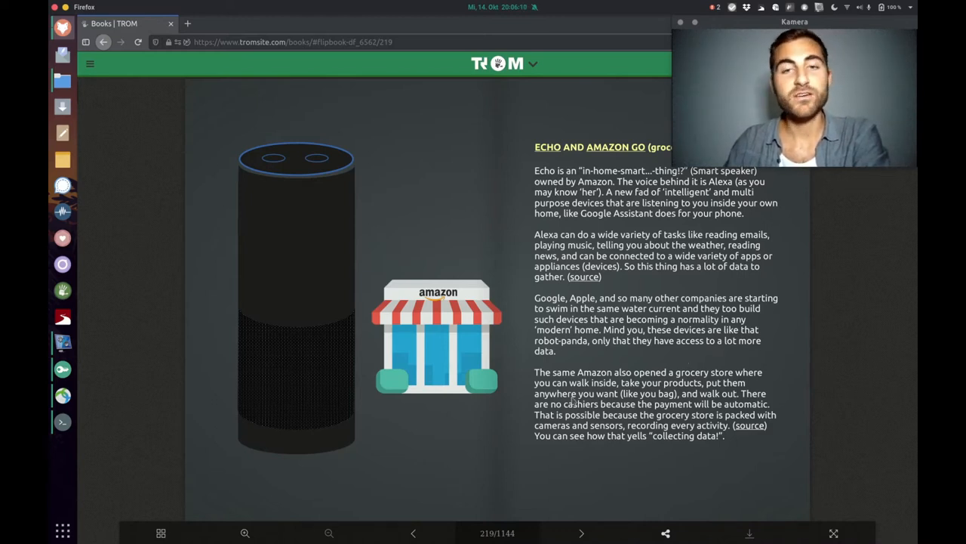
Step: Page past the four-gadgets recap and 23andMe spreads toward page 225
{"action": "left_click", "coordinate": [581, 533]}
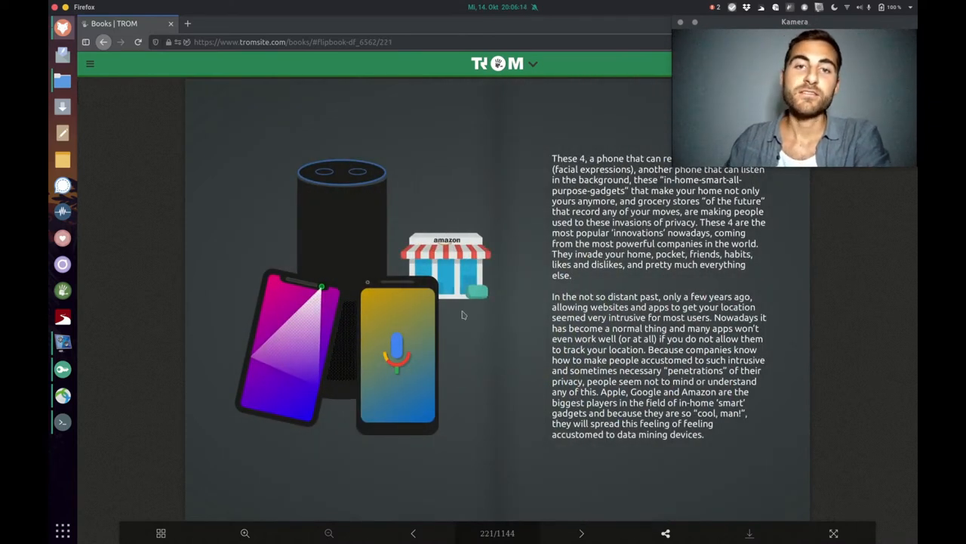
{"action": "mouse_move", "coordinate": [569, 276]}
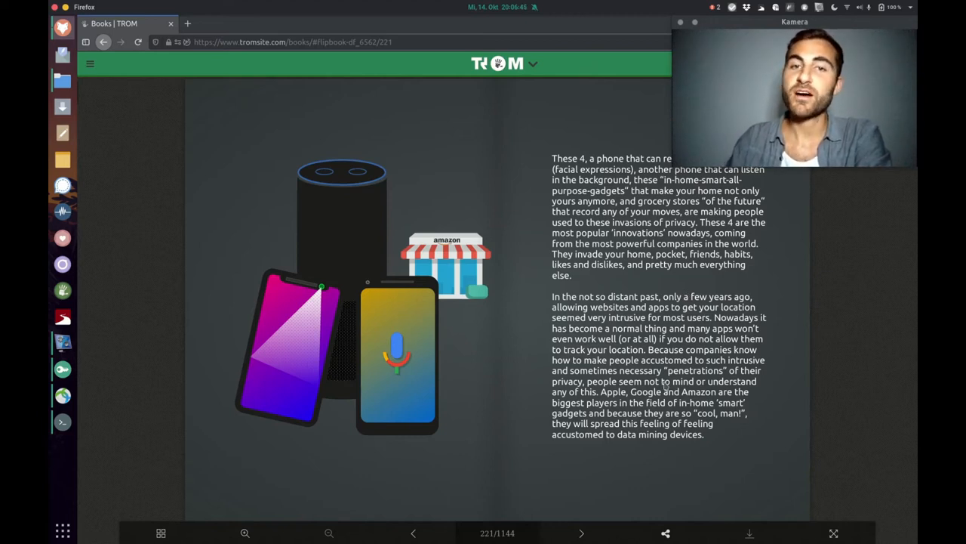
{"action": "mouse_move", "coordinate": [443, 433]}
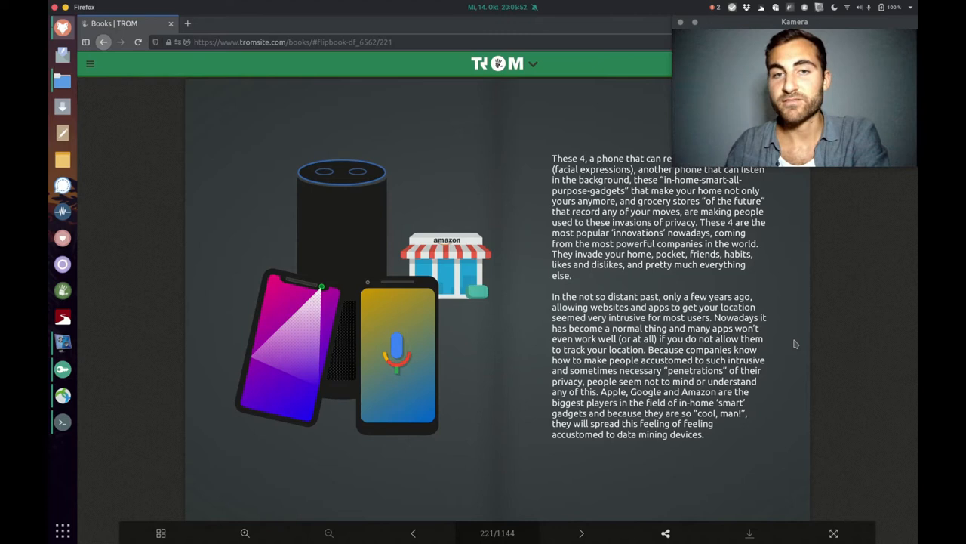
{"action": "left_click", "coordinate": [581, 533]}
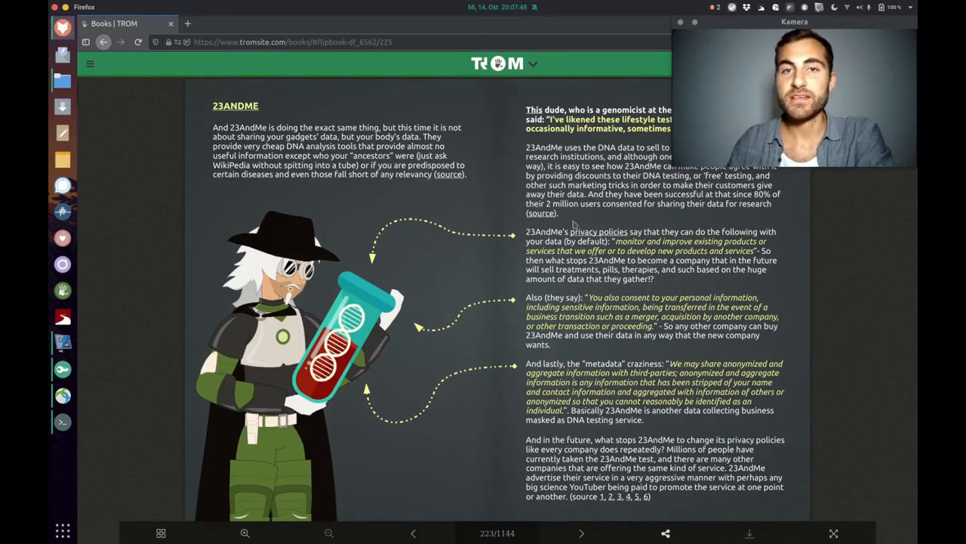
{"action": "left_click", "coordinate": [581, 533]}
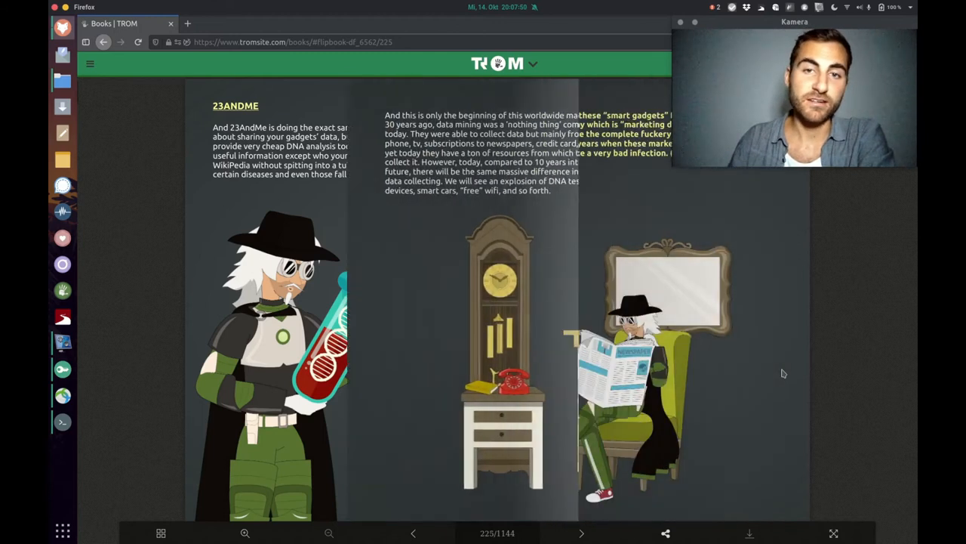
Step: Page to page 227 on how Facebook and Google track users across websites
{"action": "left_click", "coordinate": [581, 533]}
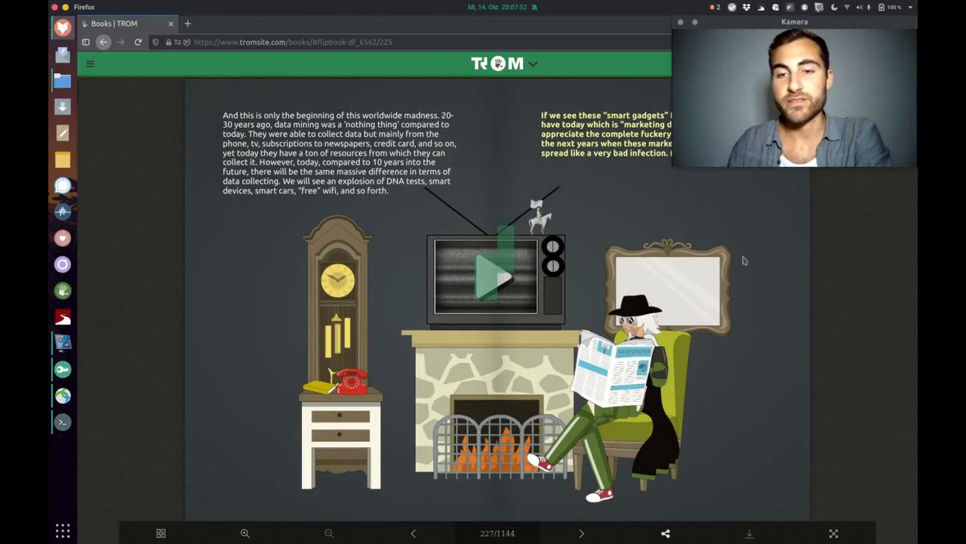
{"action": "left_click", "coordinate": [580, 533]}
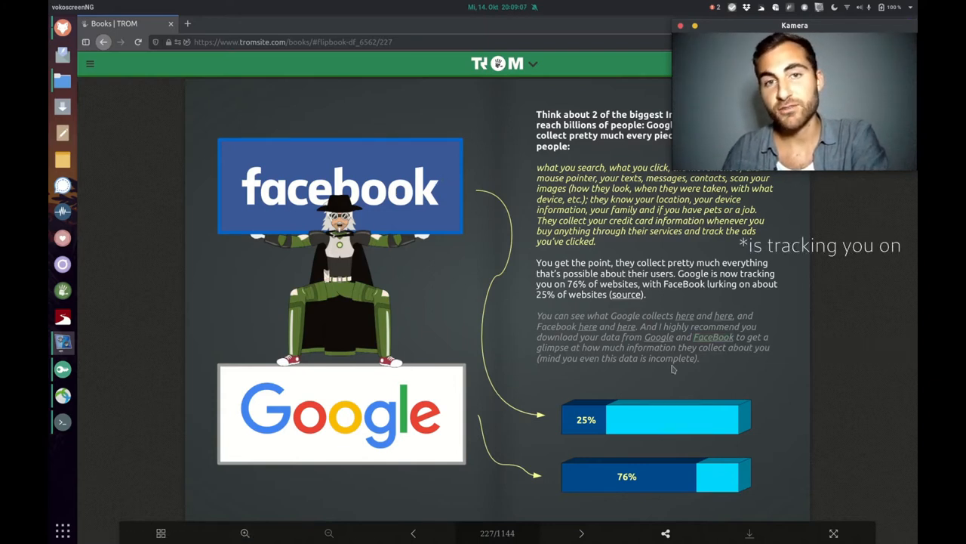
{"action": "mouse_move", "coordinate": [302, 447]}
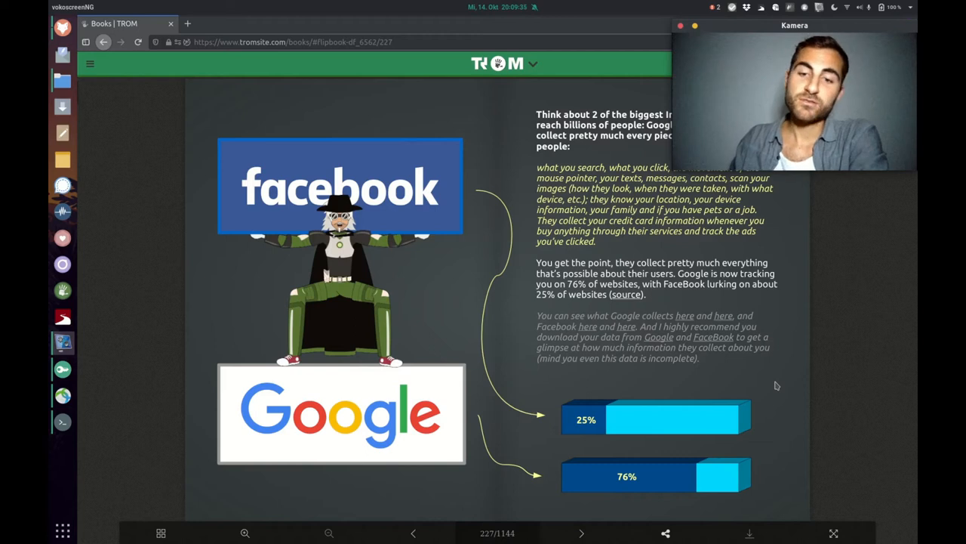
{"action": "mouse_move", "coordinate": [755, 398]}
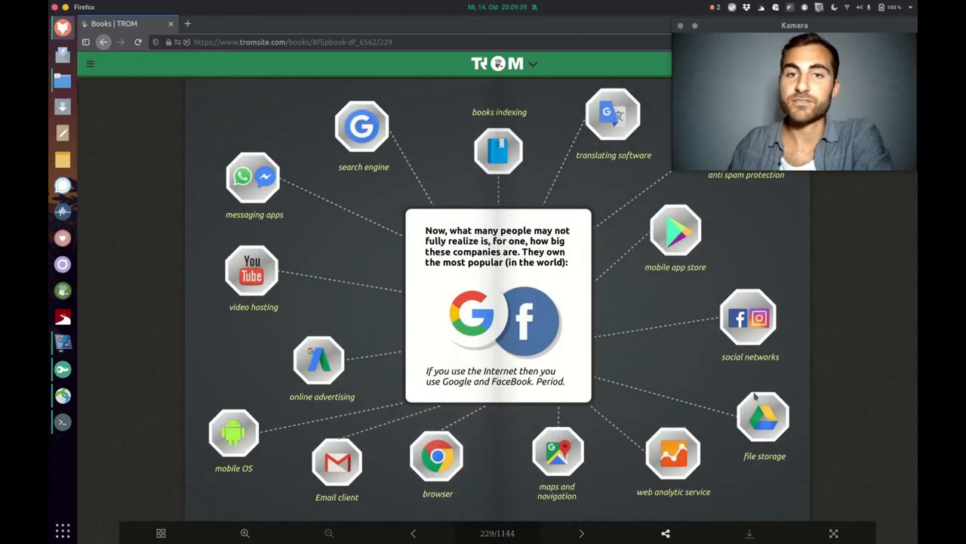
{"action": "mouse_move", "coordinate": [571, 290]}
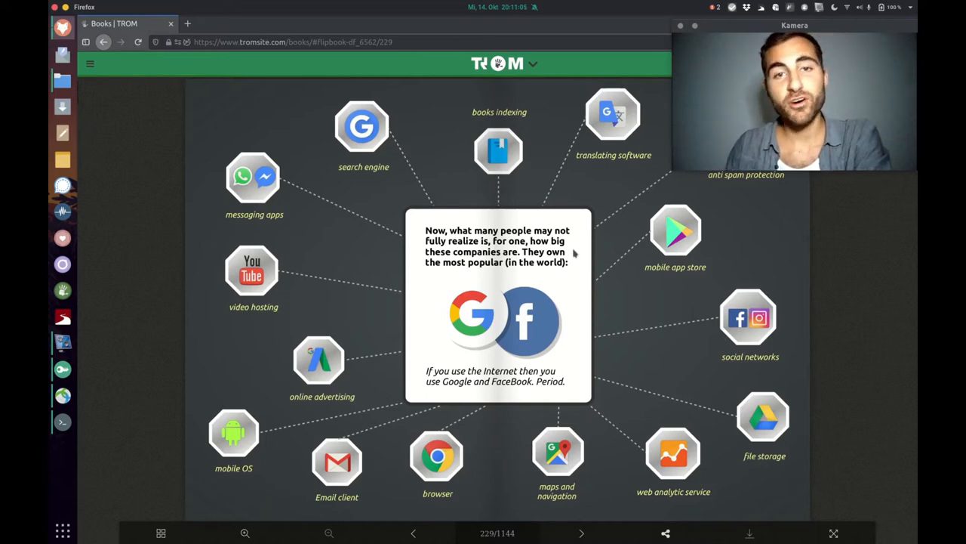
{"action": "mouse_move", "coordinate": [373, 179]}
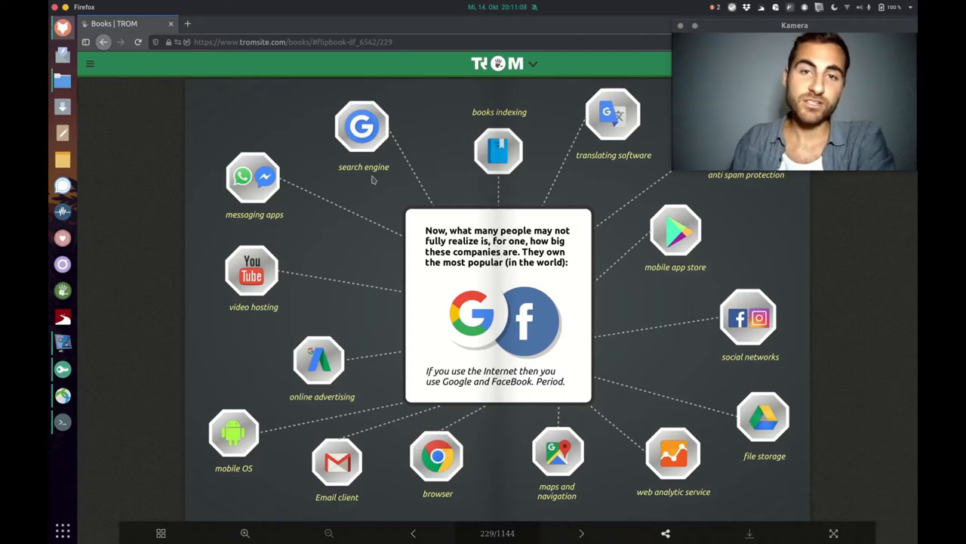
{"action": "mouse_move", "coordinate": [276, 341]}
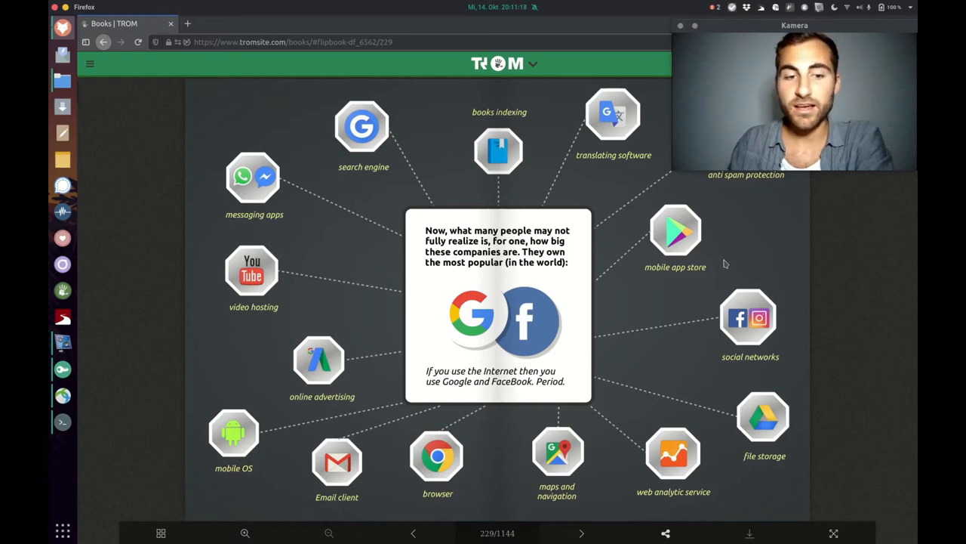
Step: Page past the page 231 advertising revenue spread to page 235's documentaries
{"action": "left_click", "coordinate": [581, 532]}
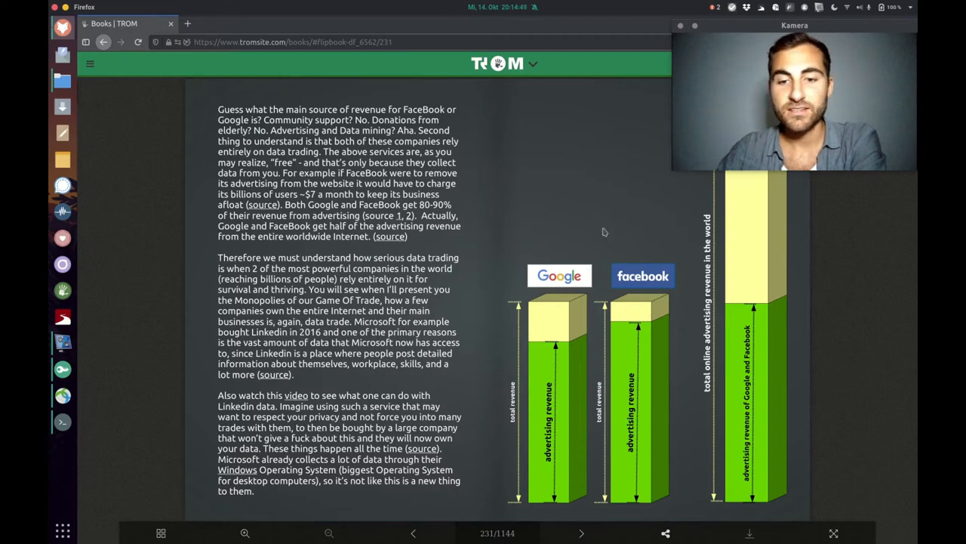
{"action": "mouse_move", "coordinate": [625, 204]}
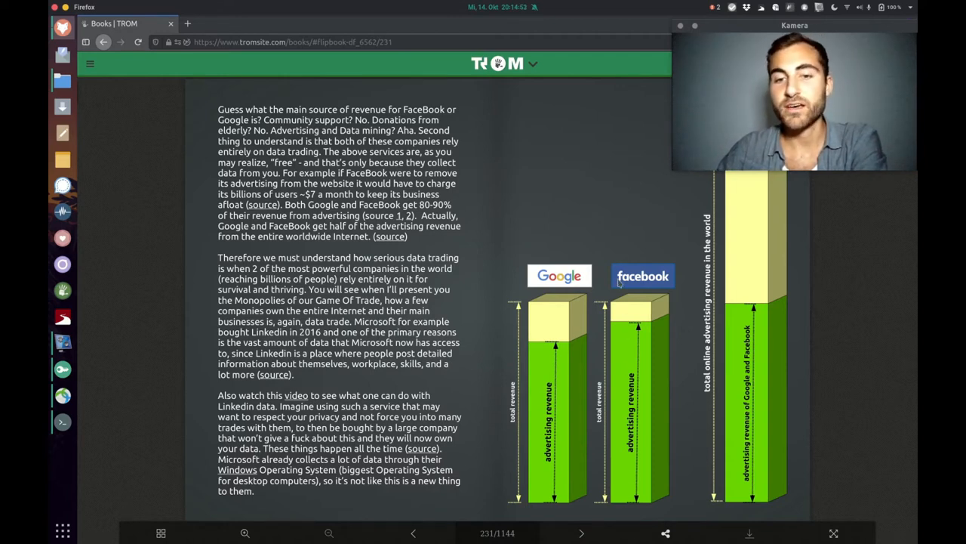
{"action": "mouse_move", "coordinate": [604, 210]}
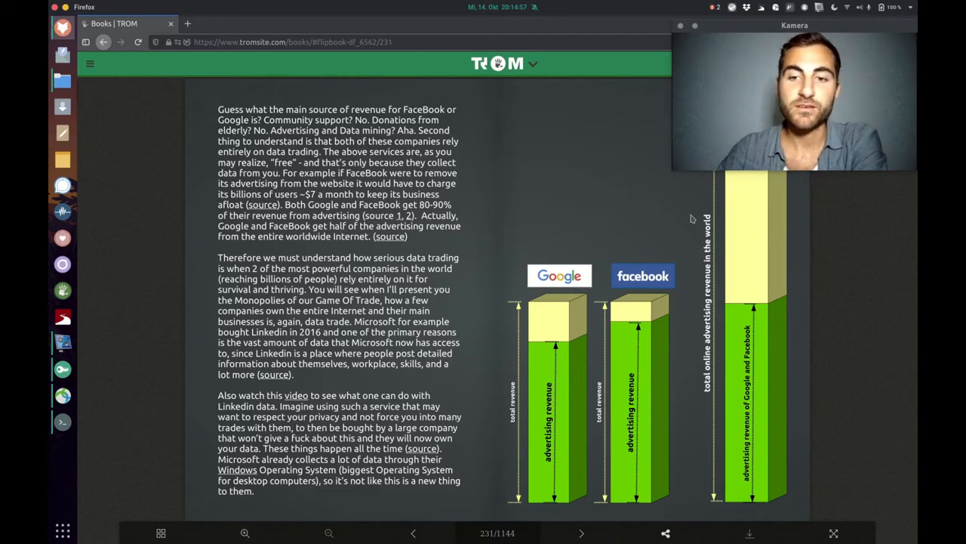
{"action": "left_click", "coordinate": [581, 533]}
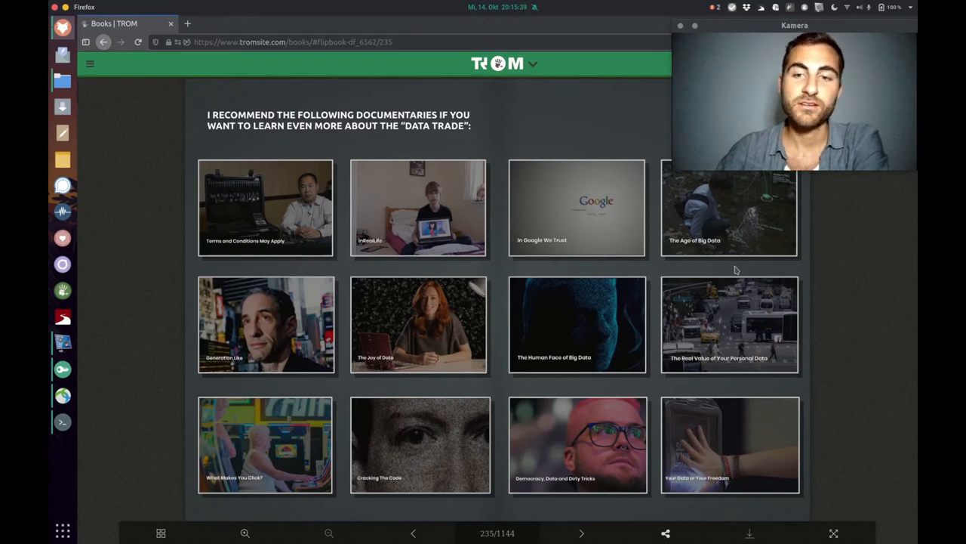
{"action": "left_click", "coordinate": [581, 533]}
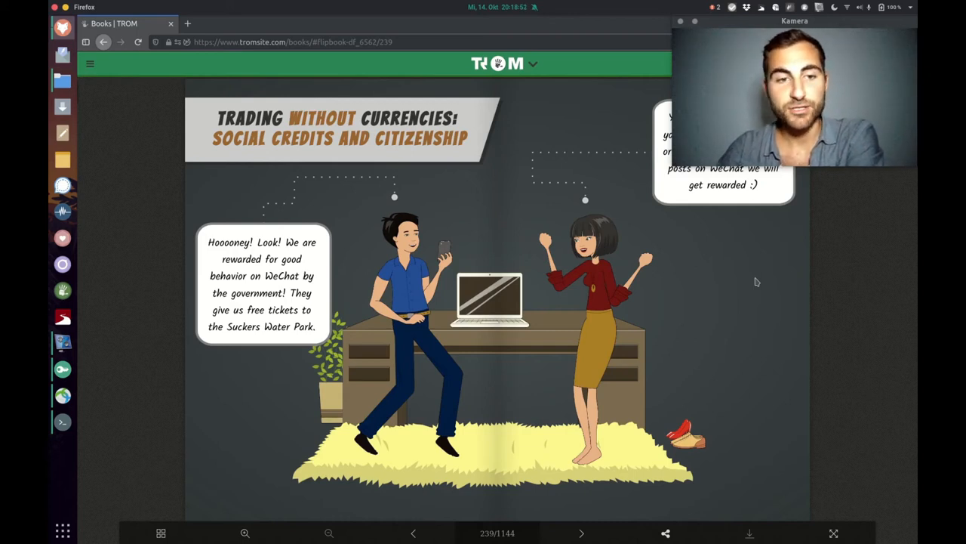
{"action": "mouse_move", "coordinate": [344, 300]}
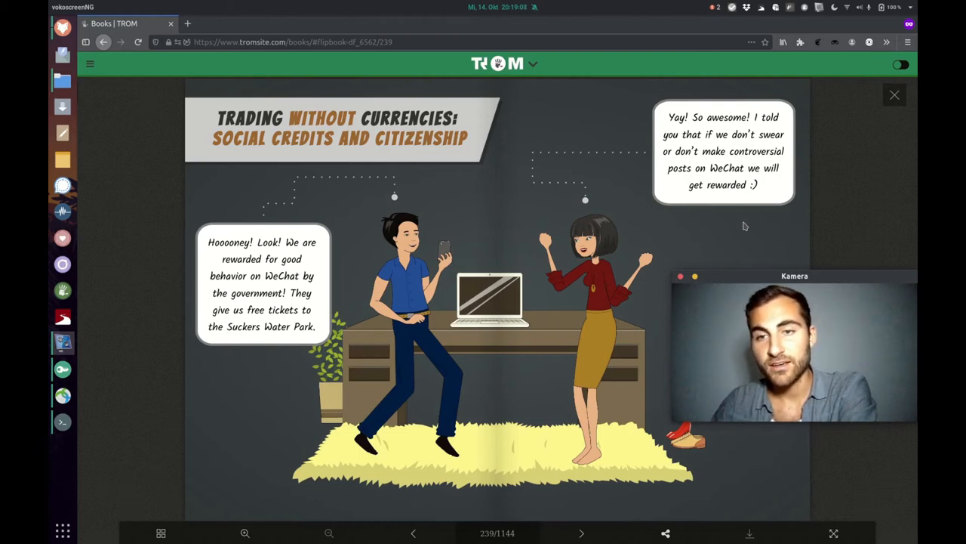
Step: Page from 239 past the Charlatan warning to page 243 on mandatory social credit
{"action": "left_click", "coordinate": [580, 533]}
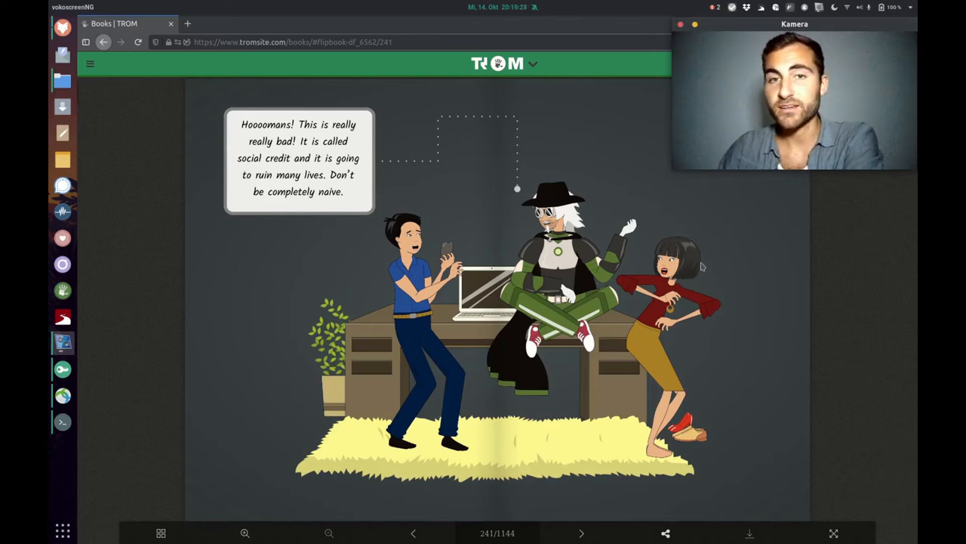
{"action": "left_click", "coordinate": [580, 533]}
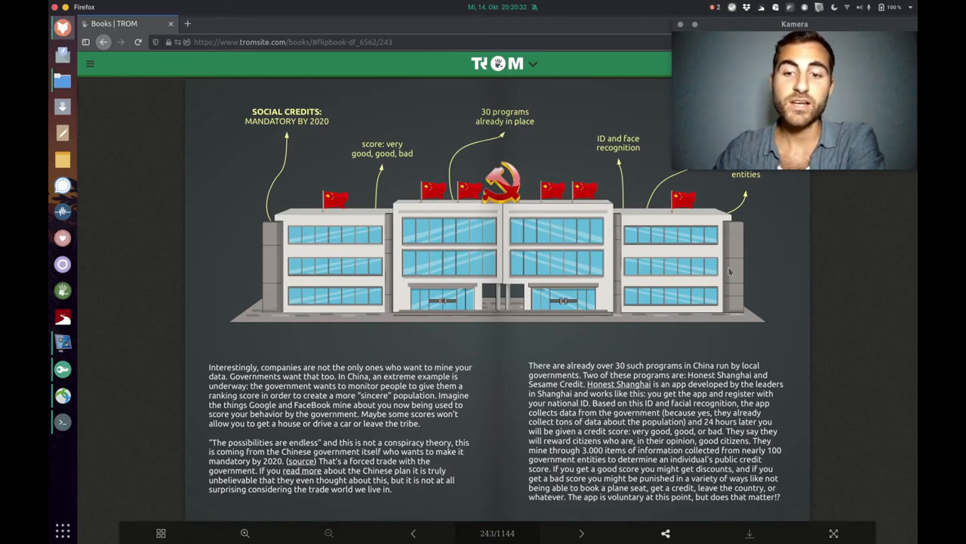
Step: Turn past the page 247 Alibaba spread to the page 249 US healthcare comic
{"action": "left_click", "coordinate": [581, 533]}
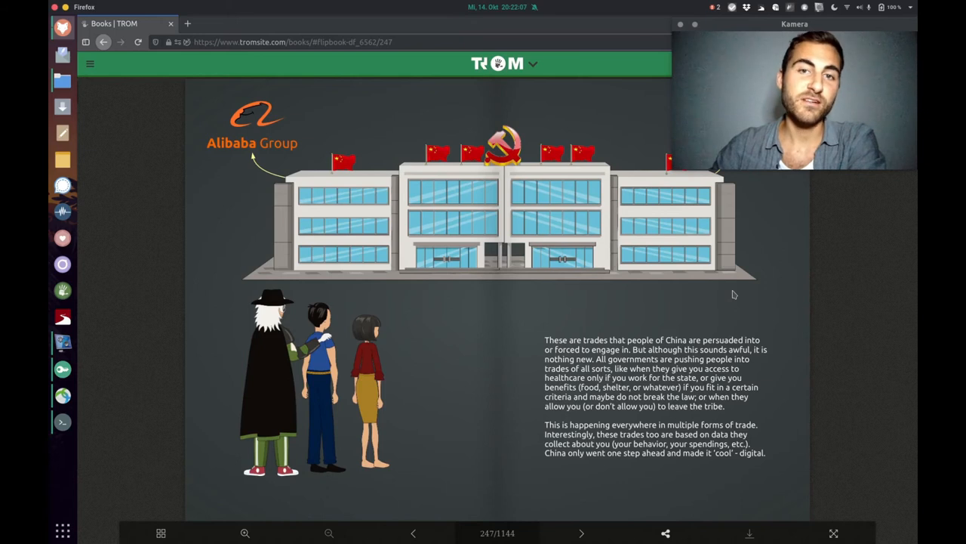
{"action": "left_click", "coordinate": [580, 533]}
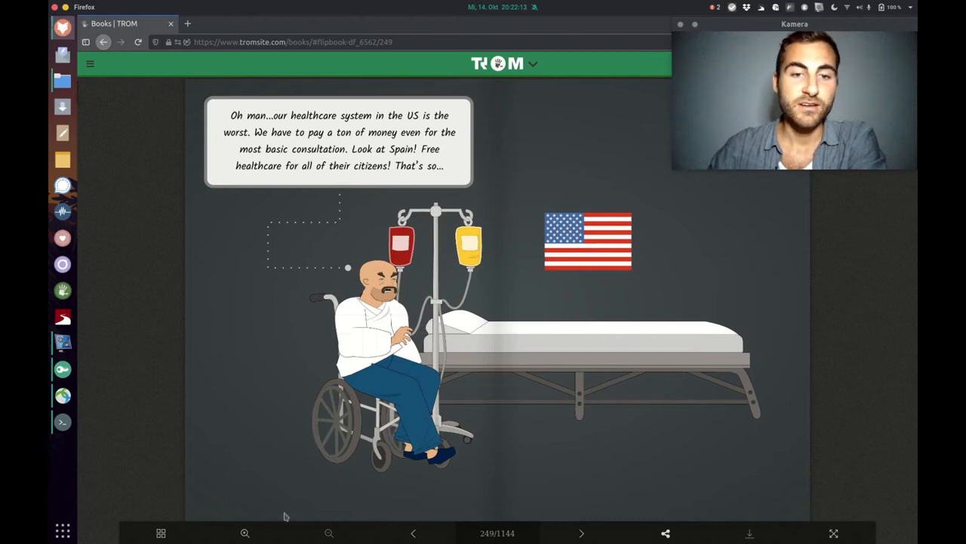
{"action": "mouse_move", "coordinate": [387, 319]}
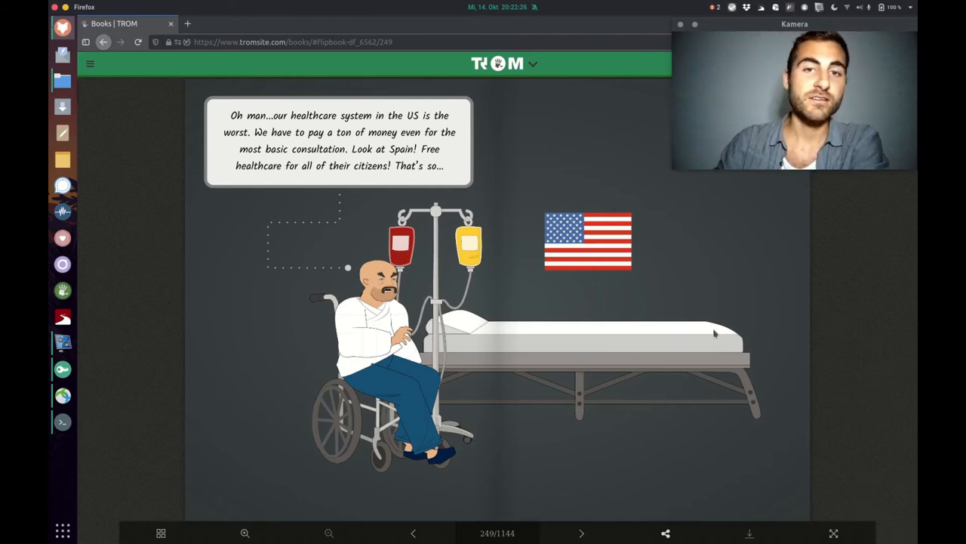
Step: Advance through the page 251 'UN-Free' comic to page 253 on Spanish healthcare
{"action": "left_click", "coordinate": [581, 533]}
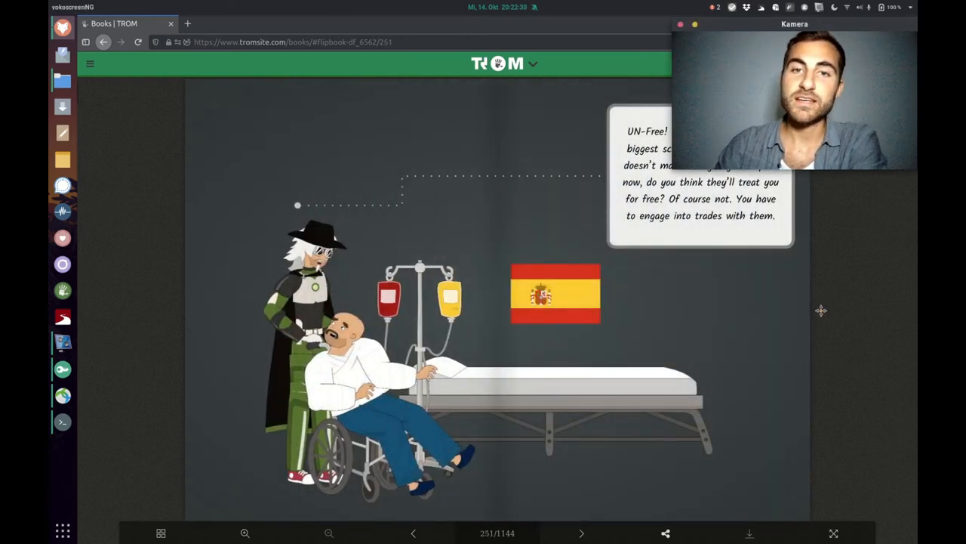
{"action": "left_click_drag", "start_coordinate": [794, 23], "coordinate": [794, 296]}
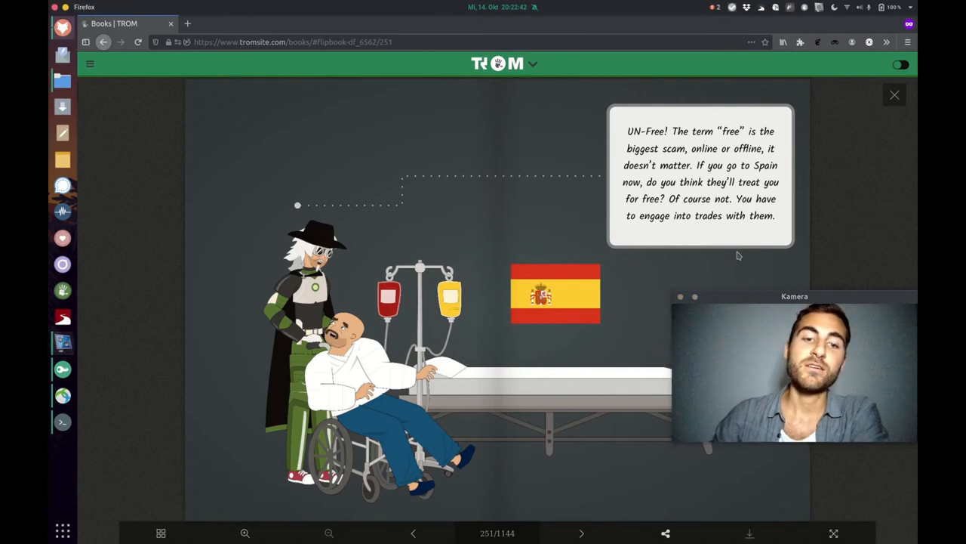
{"action": "left_click", "coordinate": [581, 533]}
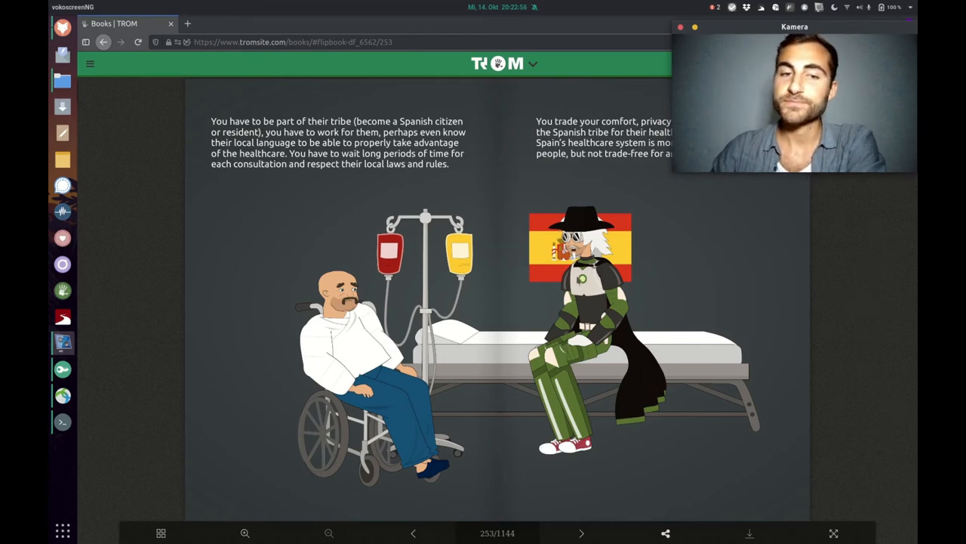
{"action": "mouse_move", "coordinate": [781, 337]}
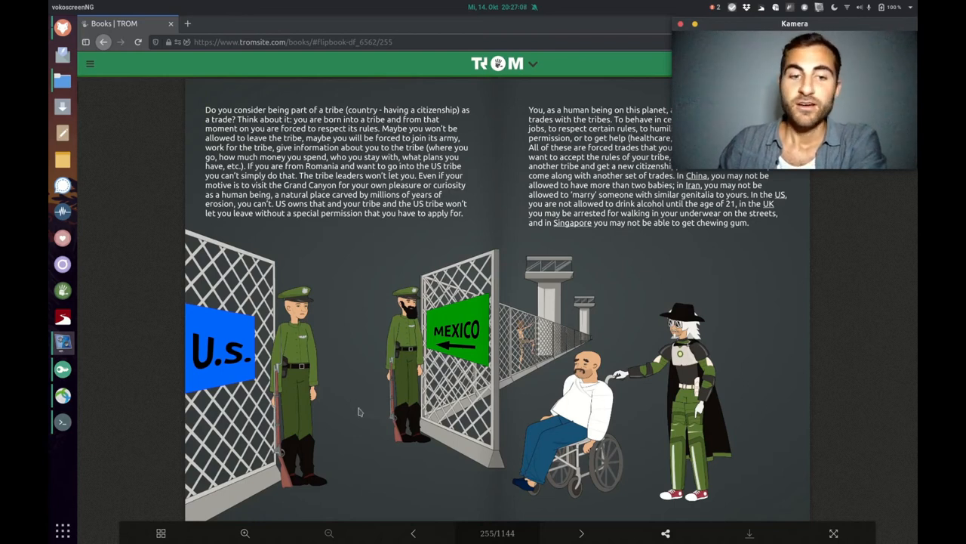
{"action": "mouse_move", "coordinate": [601, 323]}
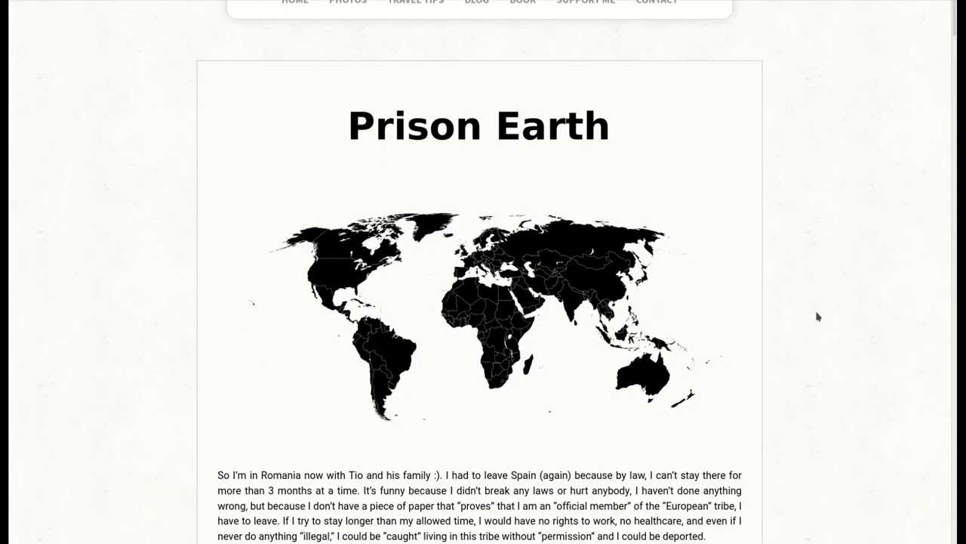
{"action": "scroll", "scroll_direction": "down", "scroll_amount": 3}
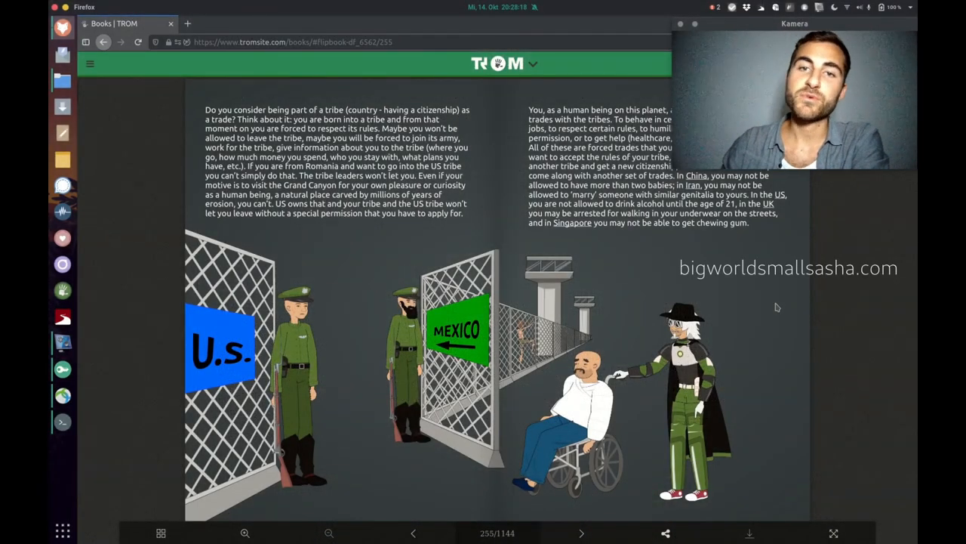
Step: Show page 259, 'Trading Without Currencies', about ReCaptcha training Google's AI
{"action": "left_click", "coordinate": [581, 533]}
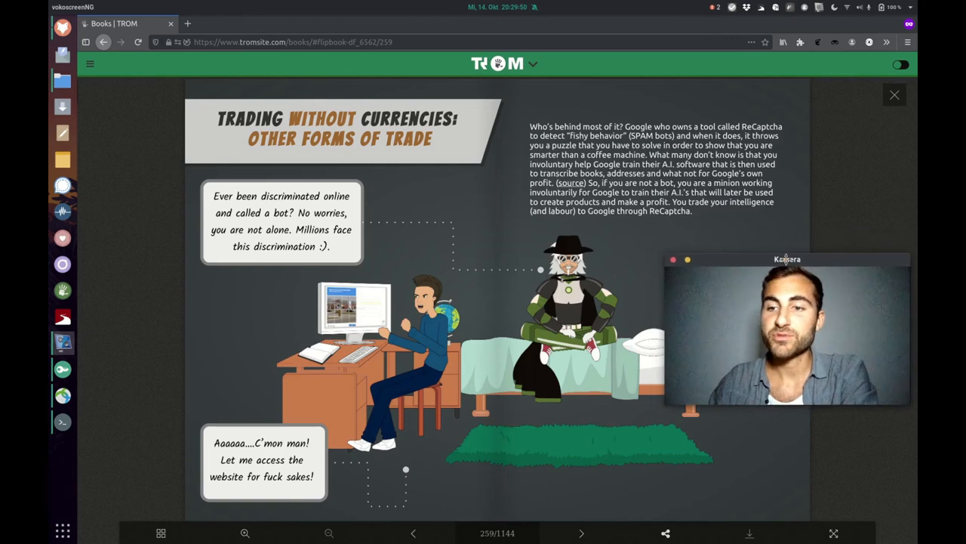
{"action": "mouse_move", "coordinate": [787, 223]}
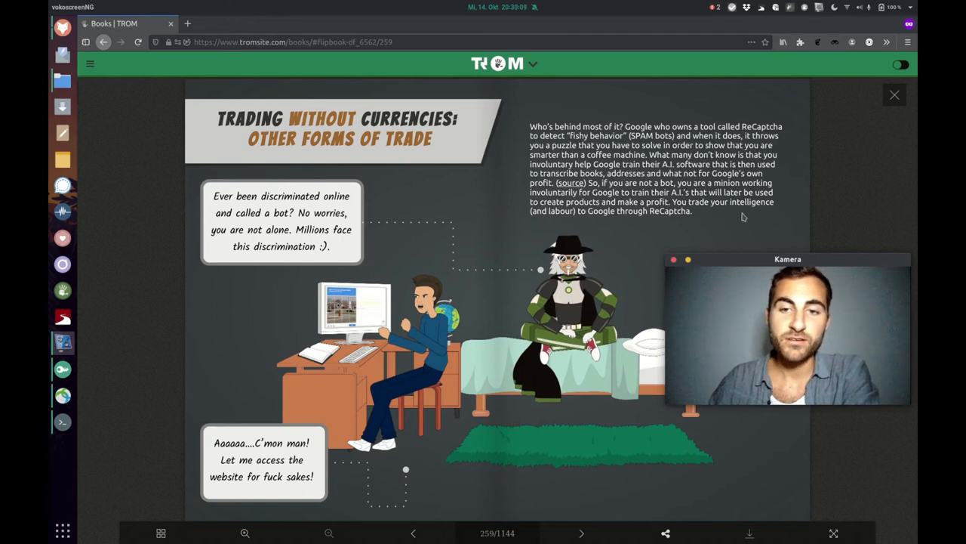
{"action": "mouse_move", "coordinate": [578, 226]}
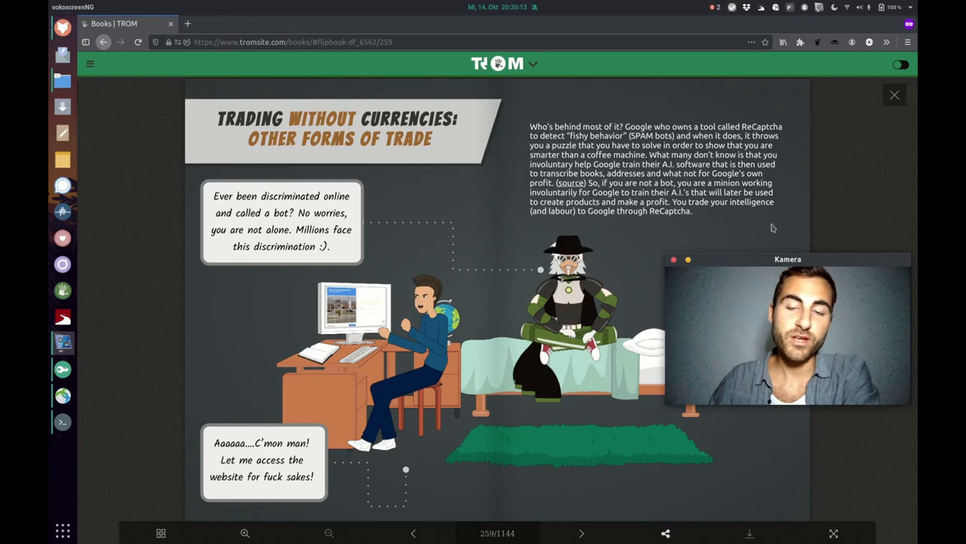
Step: Page past the page 261 sex-for-rent spread to page 263 on church accommodation
{"action": "left_click", "coordinate": [581, 532]}
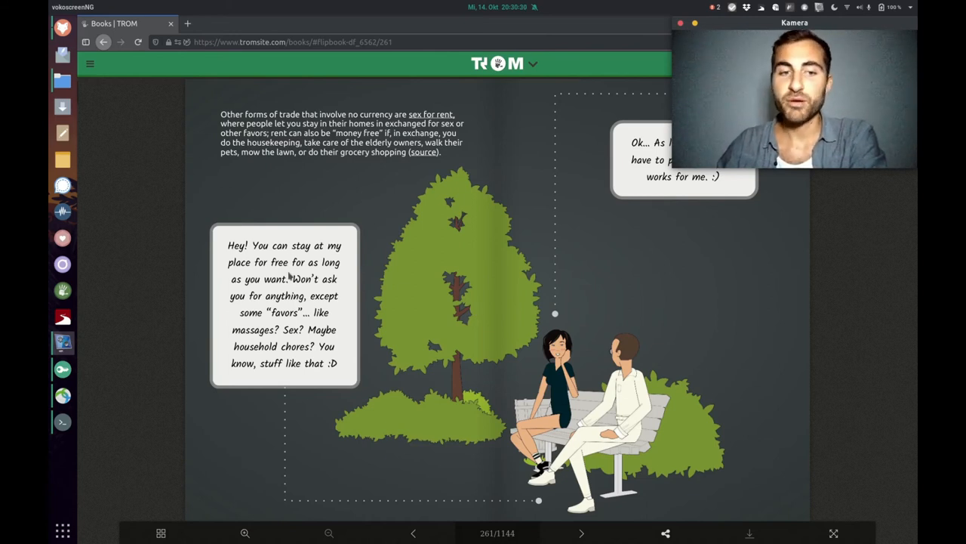
{"action": "mouse_move", "coordinate": [287, 302]}
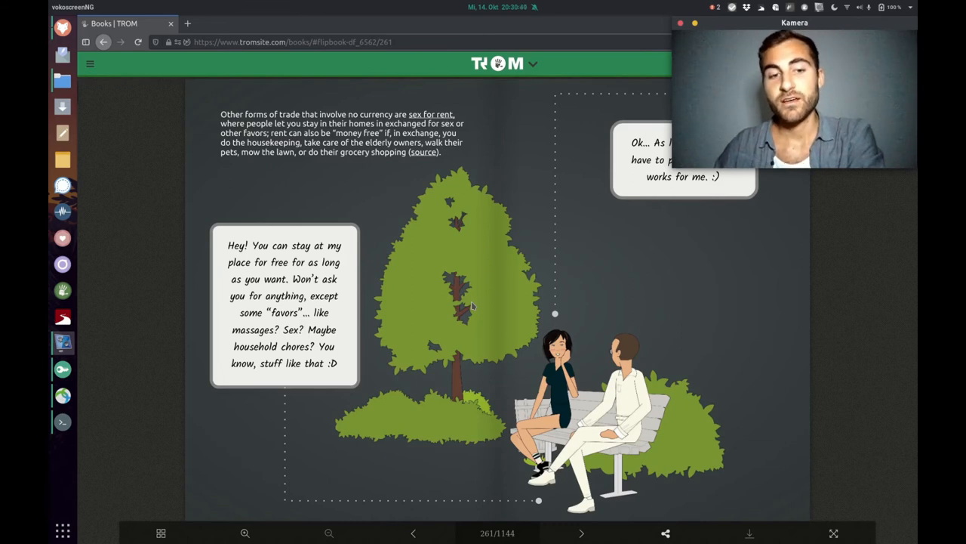
{"action": "left_click_drag", "start_coordinate": [794, 23], "coordinate": [766, 255]}
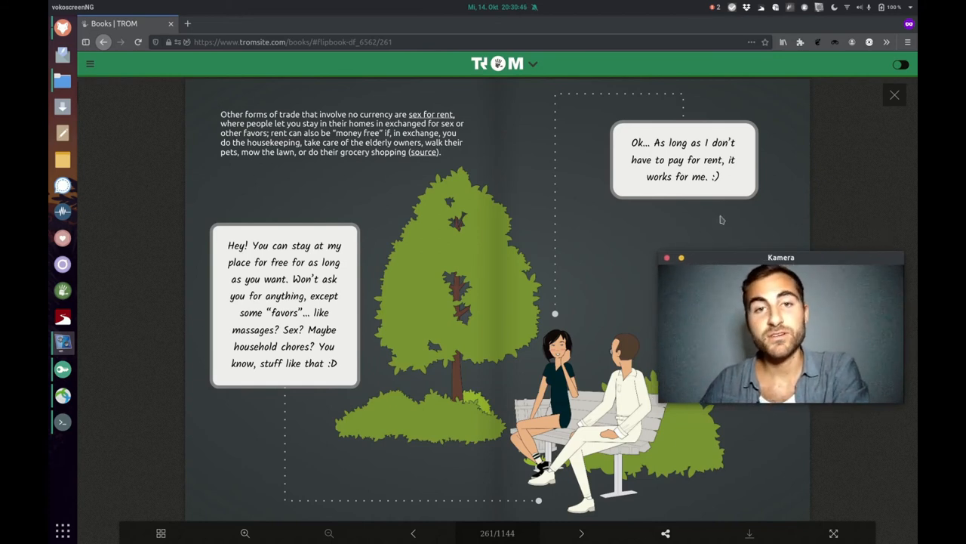
{"action": "left_click", "coordinate": [581, 533]}
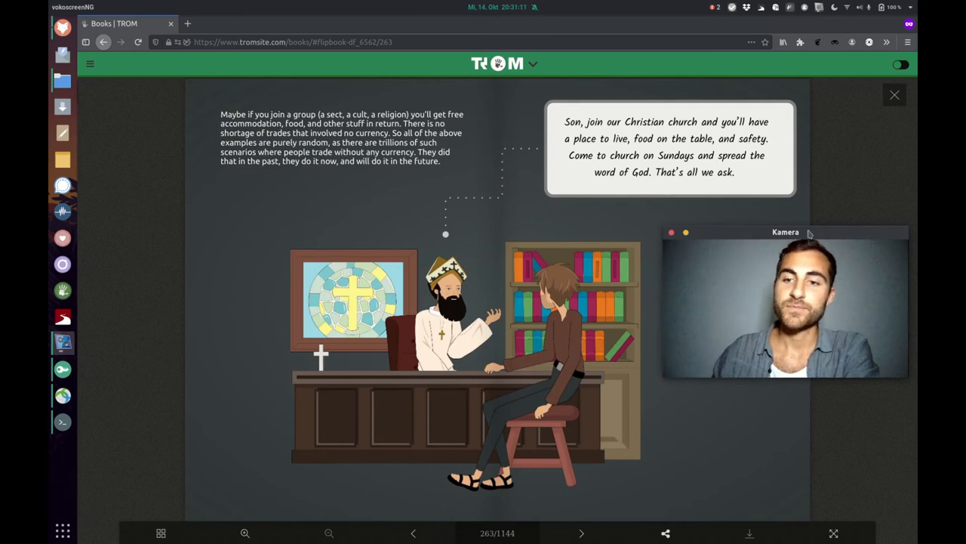
Step: Show page 265, comparing blaming money with focusing only on cancer
{"action": "left_click_drag", "start_coordinate": [785, 232], "coordinate": [794, 21]}
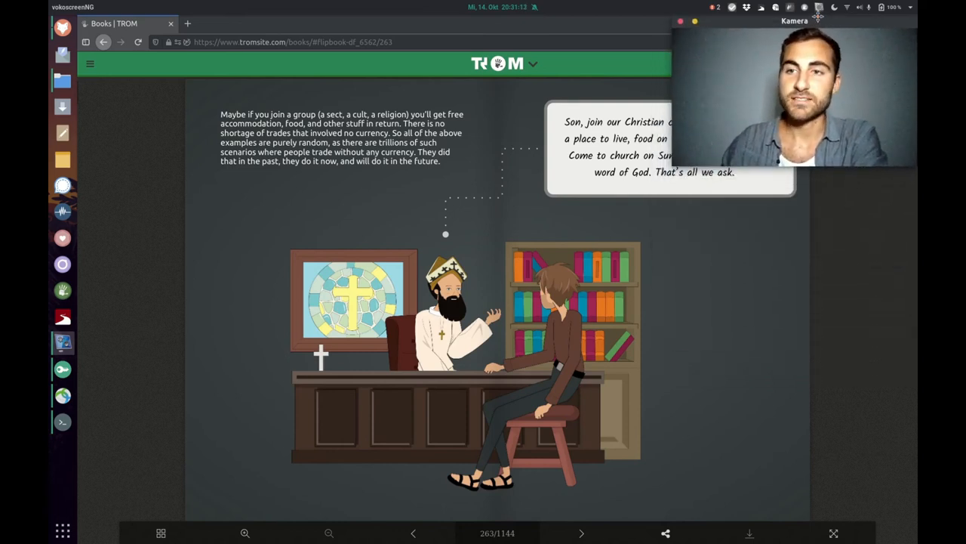
{"action": "left_click", "coordinate": [581, 533]}
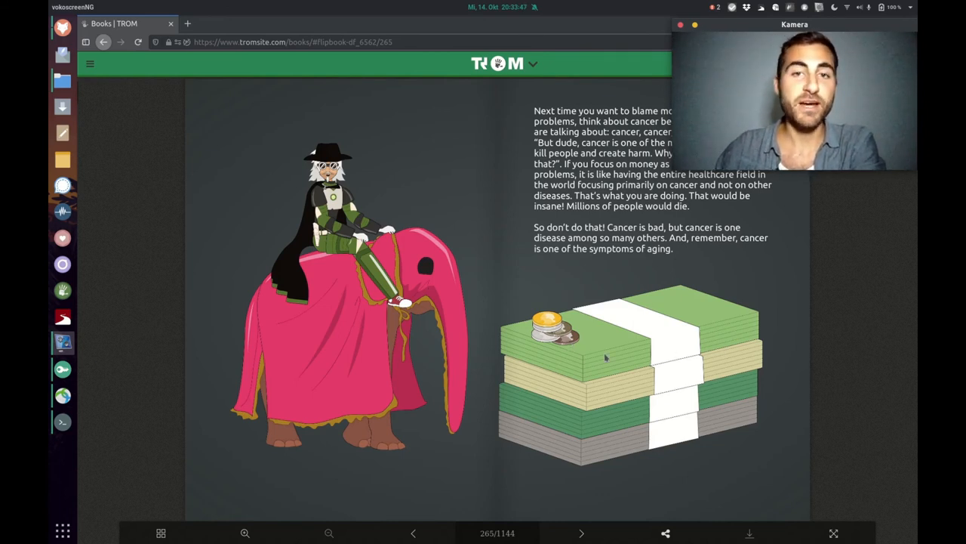
{"action": "mouse_move", "coordinate": [776, 284]}
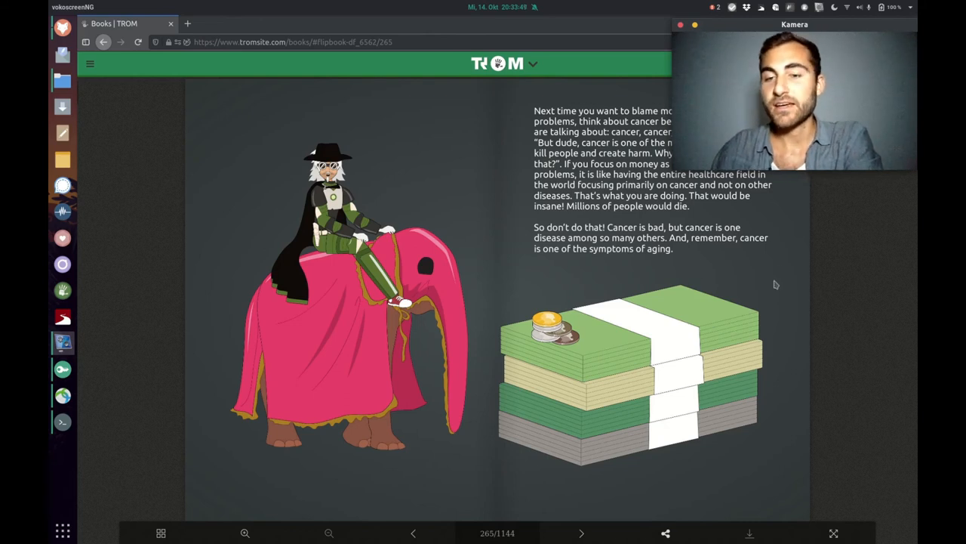
{"action": "mouse_move", "coordinate": [707, 330]}
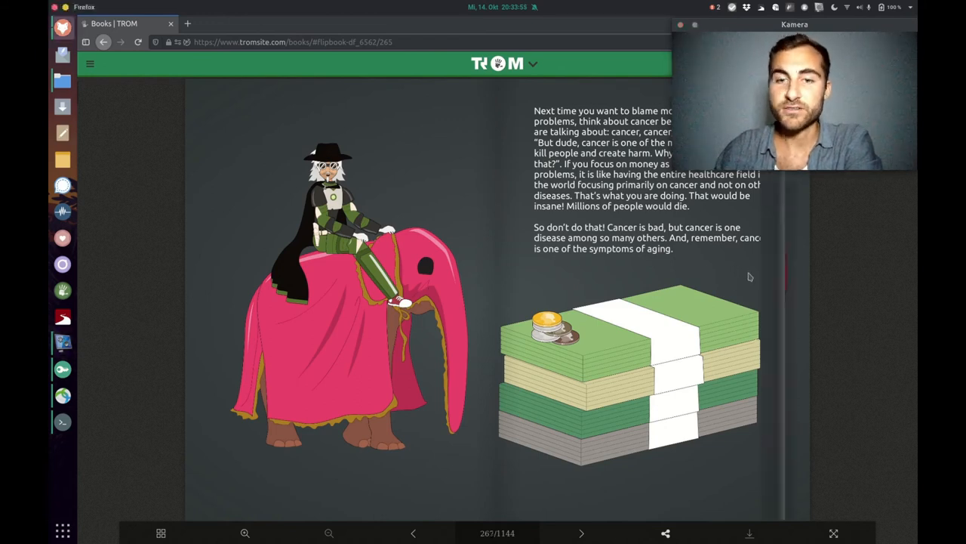
Step: Turn to the page 267 Trade Bubble spread, then on to the page 271 school comic
{"action": "left_click", "coordinate": [581, 533]}
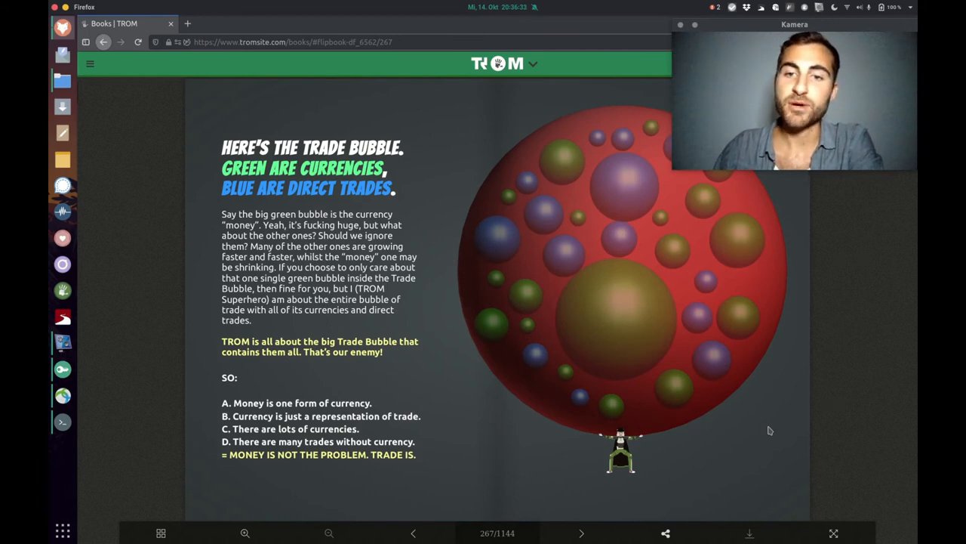
{"action": "mouse_move", "coordinate": [669, 246]}
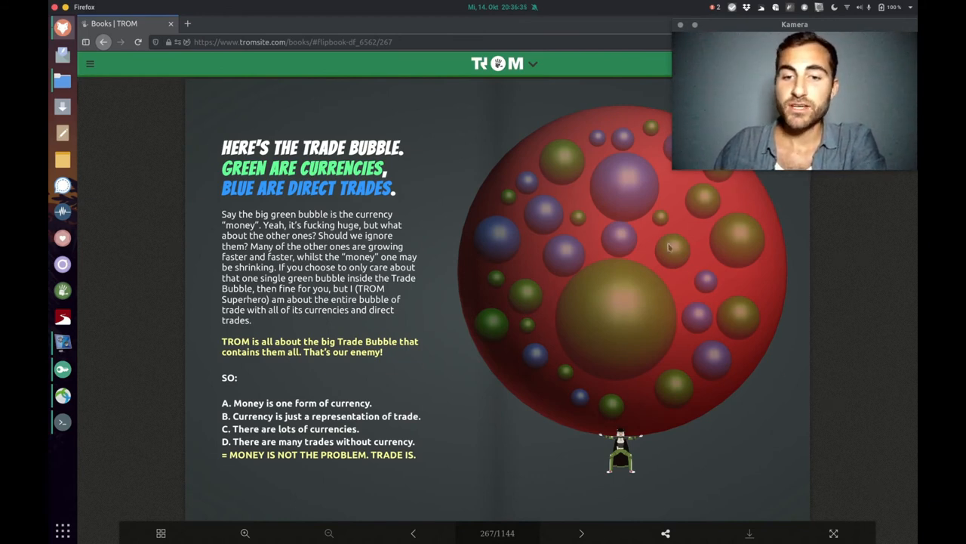
{"action": "mouse_move", "coordinate": [627, 323]}
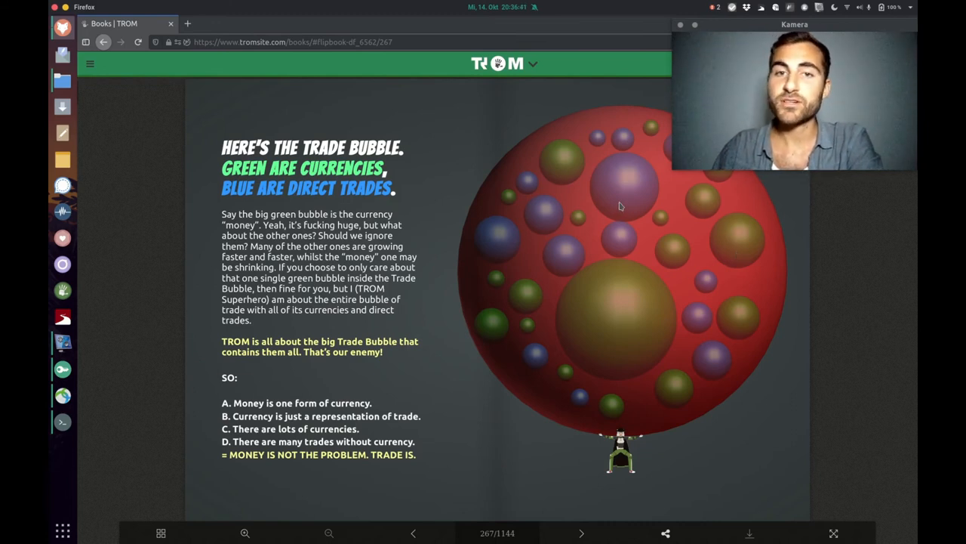
{"action": "mouse_move", "coordinate": [634, 202]}
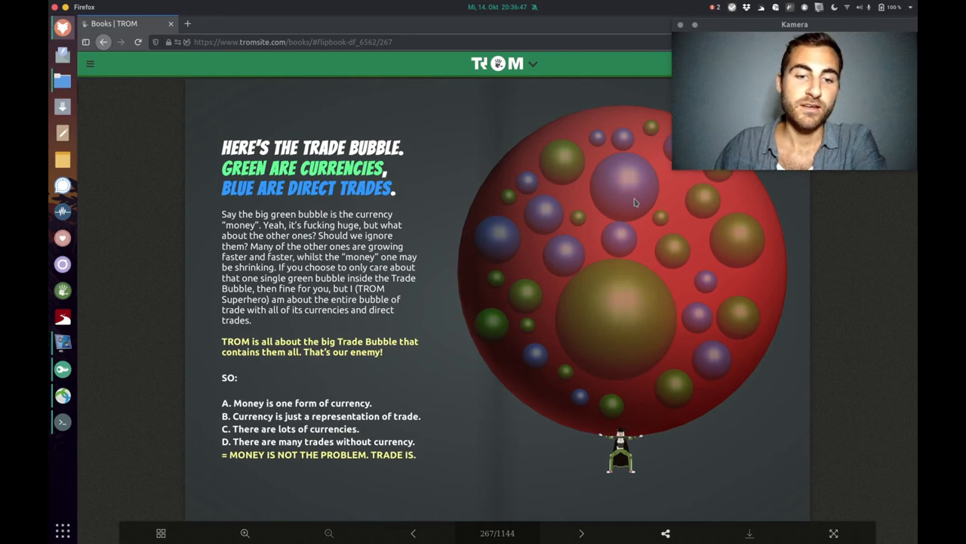
{"action": "mouse_move", "coordinate": [655, 347]}
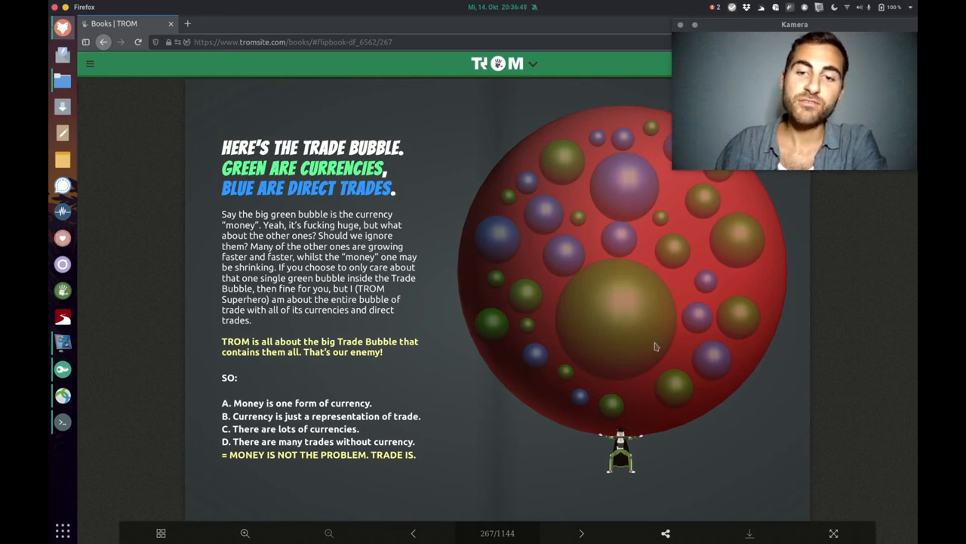
{"action": "mouse_move", "coordinate": [622, 338]}
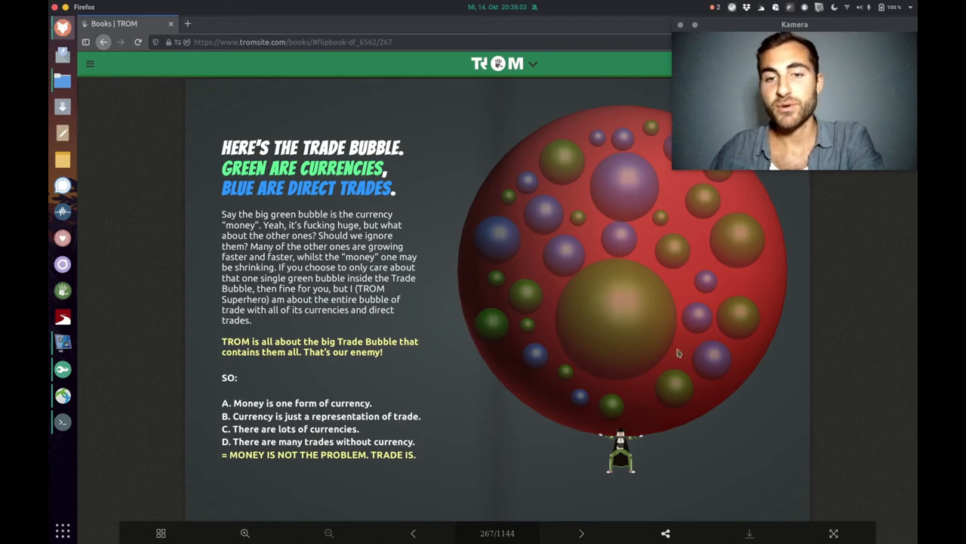
{"action": "mouse_move", "coordinate": [635, 323]}
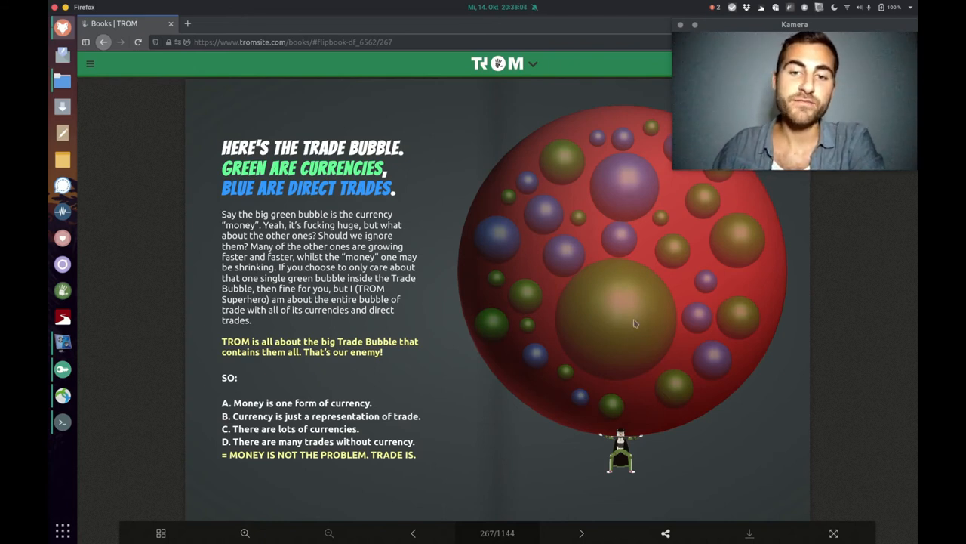
{"action": "mouse_move", "coordinate": [618, 261]}
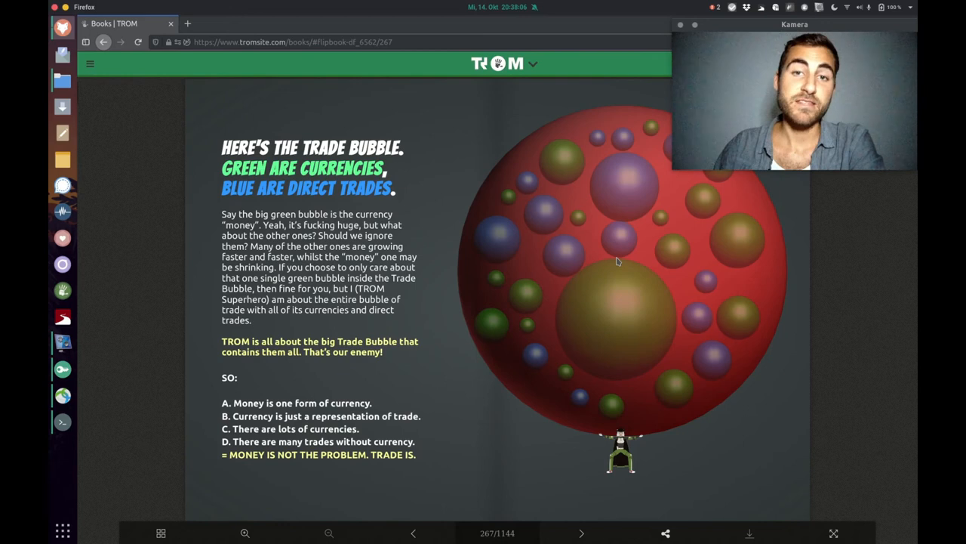
{"action": "mouse_move", "coordinate": [343, 387]}
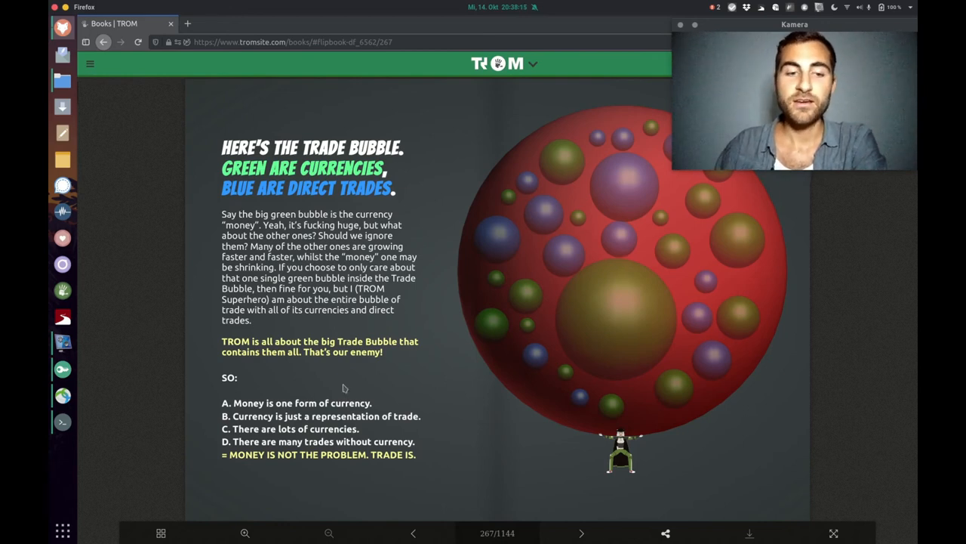
{"action": "mouse_move", "coordinate": [376, 409]}
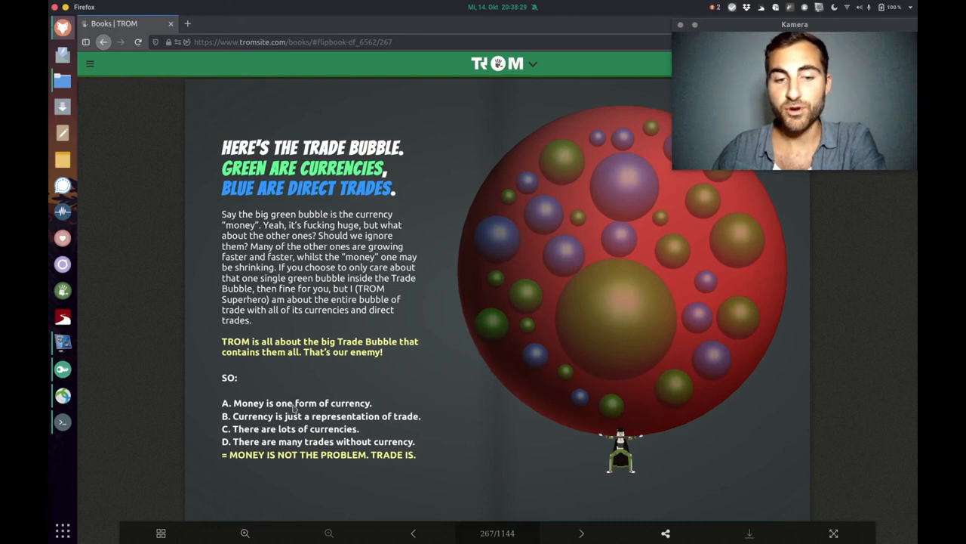
{"action": "left_click", "coordinate": [581, 533]}
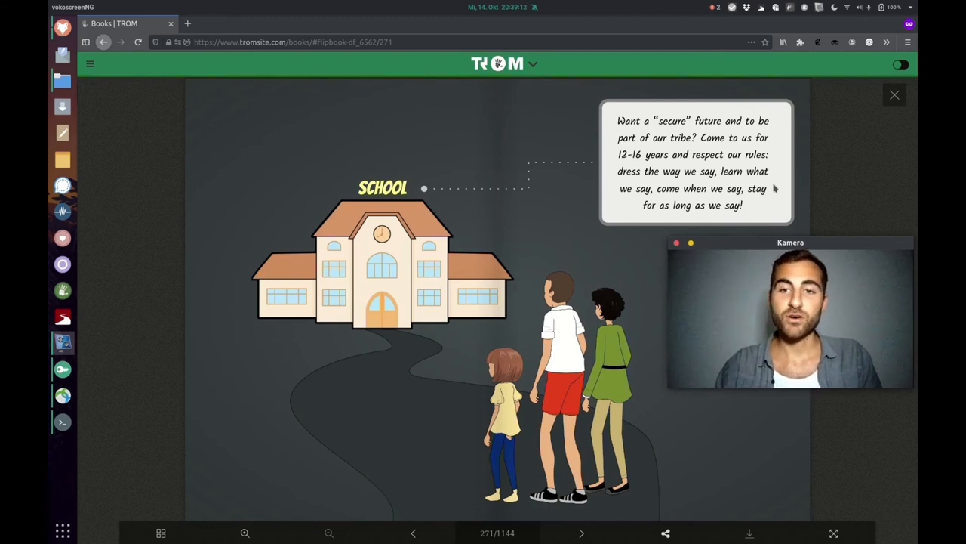
Step: Page through the page 273 company-government spread to page 275 on entertainment and gadgets
{"action": "left_click", "coordinate": [581, 533]}
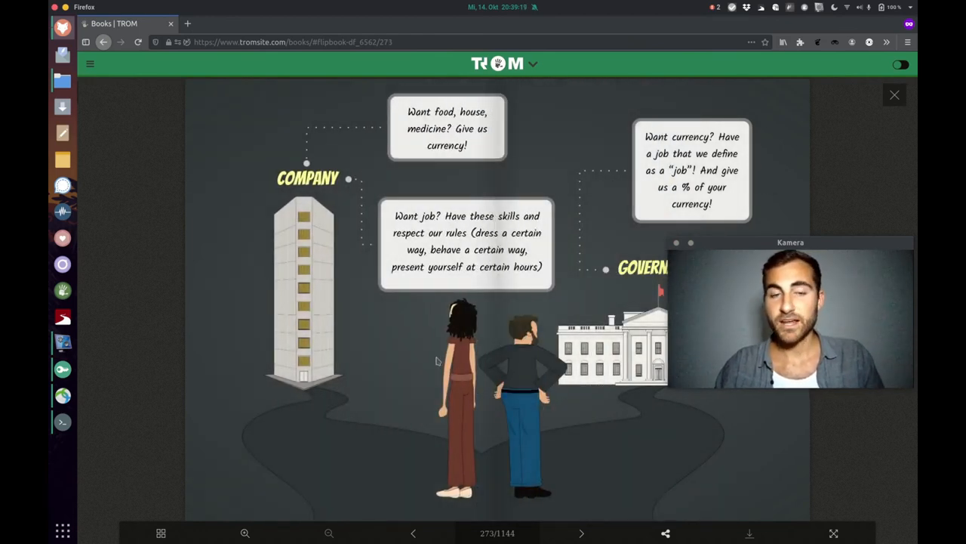
{"action": "mouse_move", "coordinate": [373, 165]}
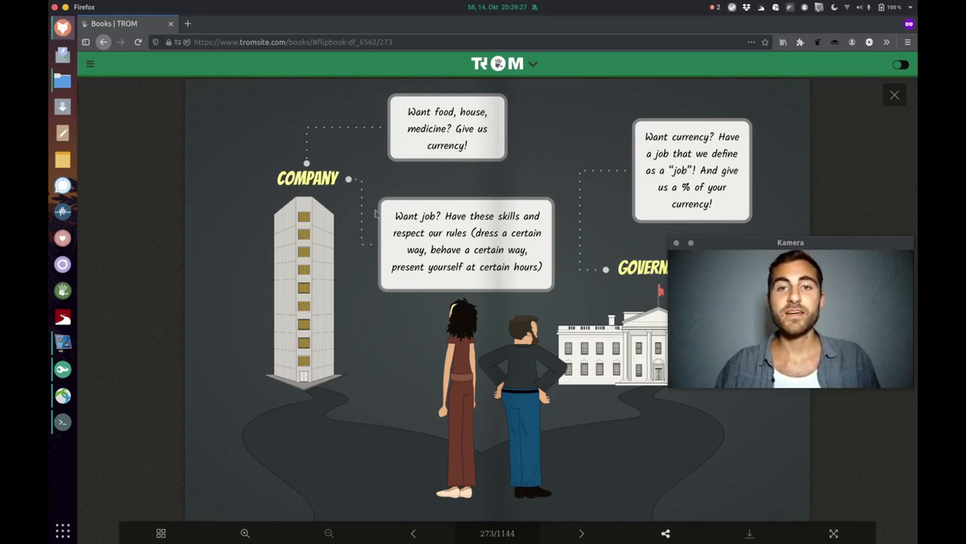
{"action": "mouse_move", "coordinate": [455, 191]}
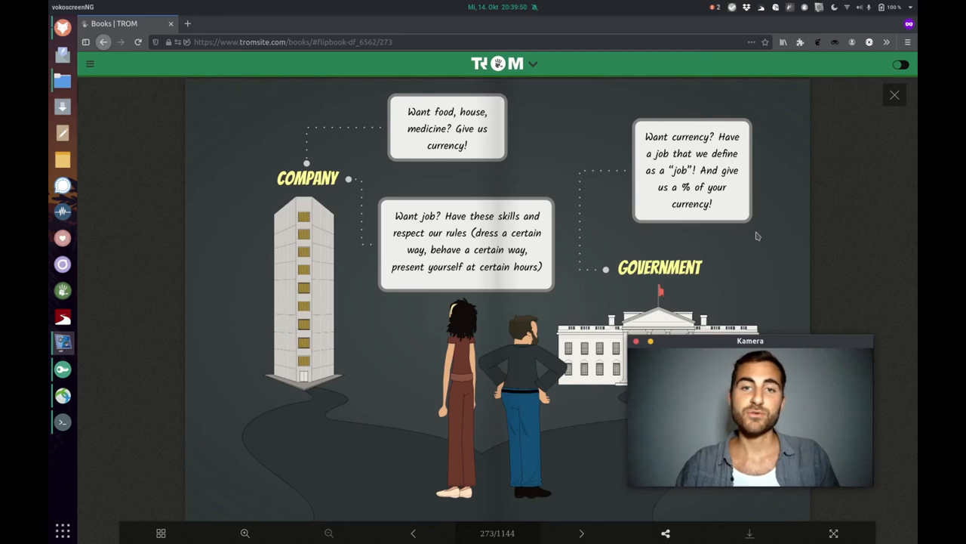
{"action": "left_click", "coordinate": [580, 532]}
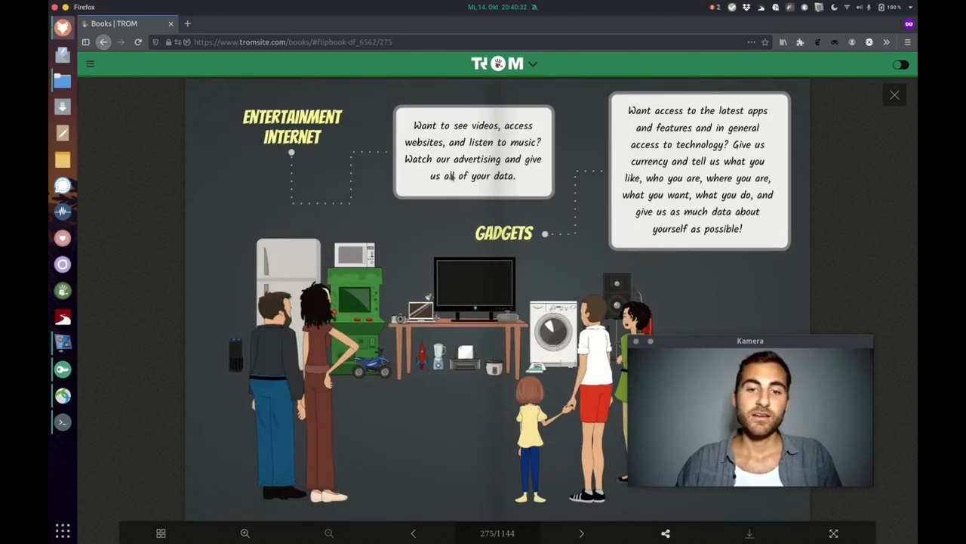